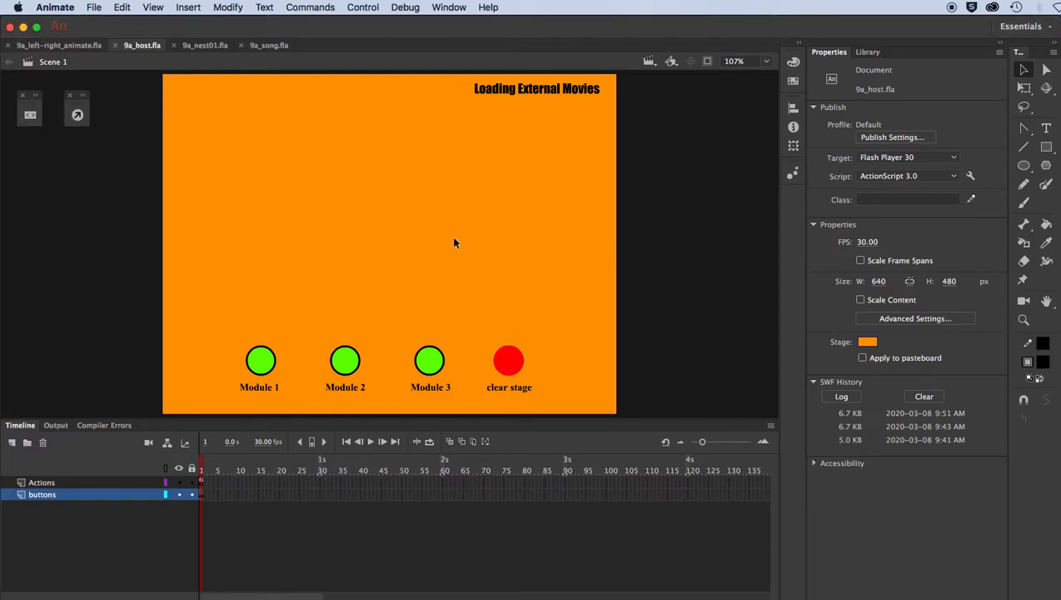
mouse_move(402, 146)
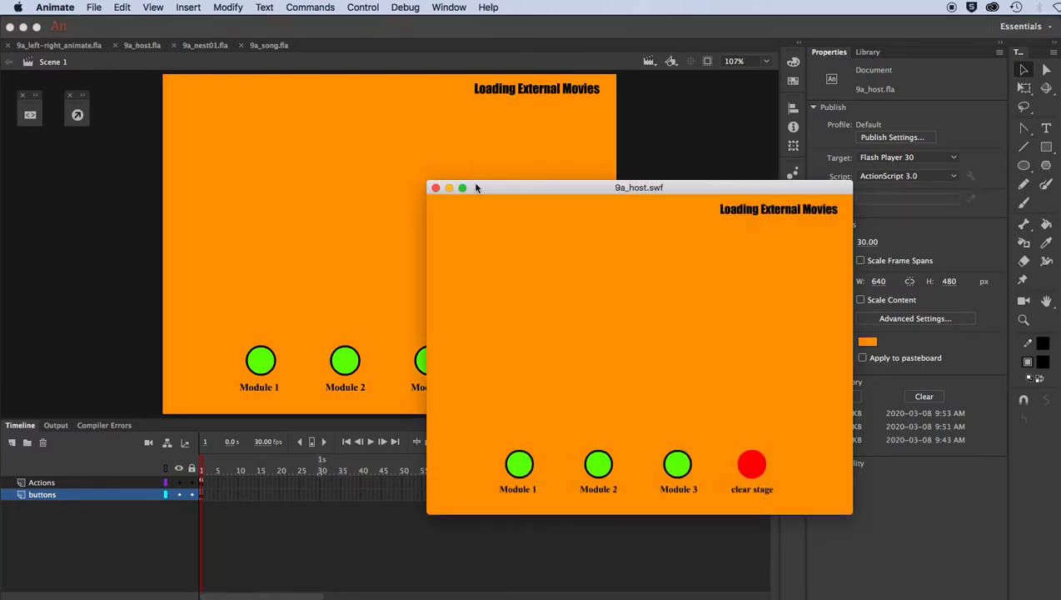
Move the 9a_host.swf test window left over the stage
left_click_drag(639, 187, 410, 97)
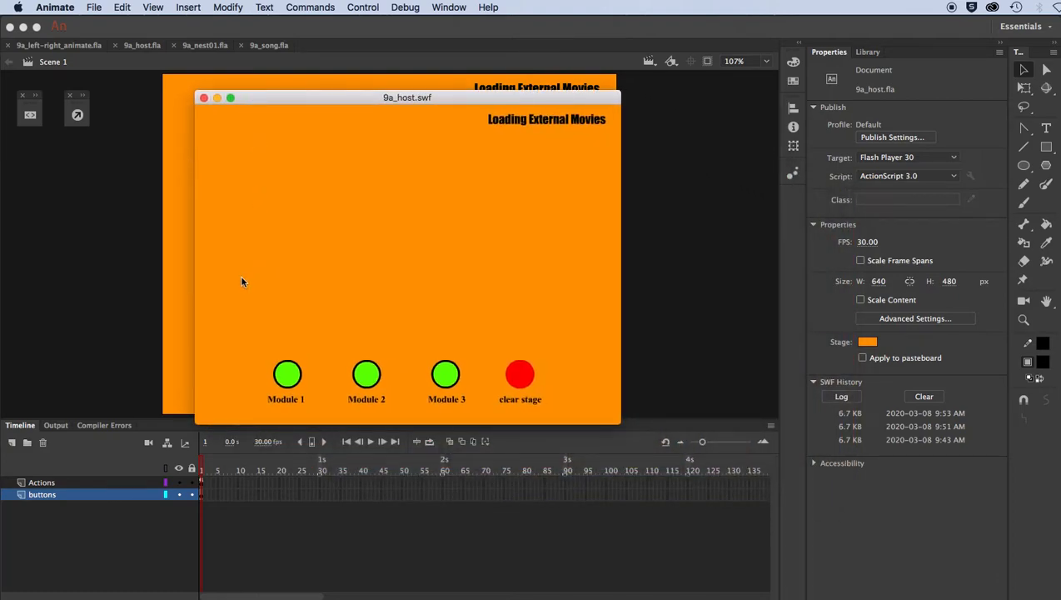
mouse_move(290, 330)
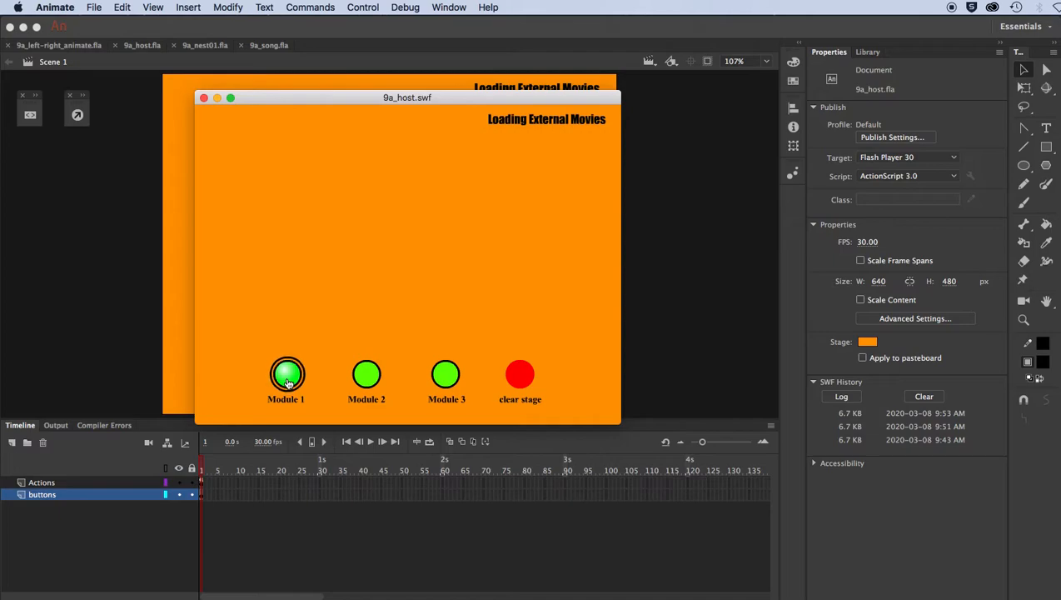
mouse_move(392, 380)
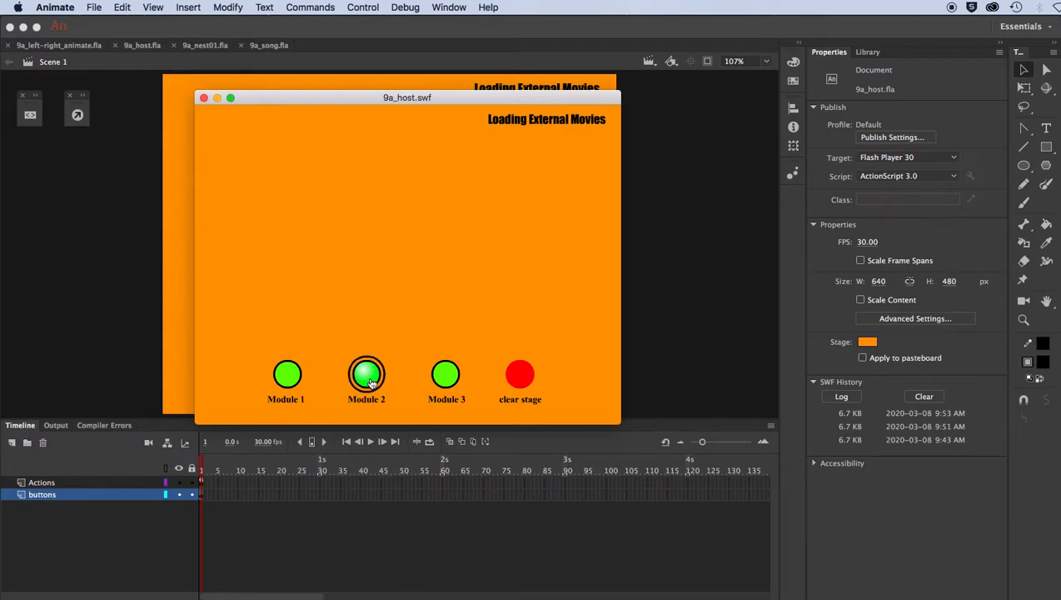
mouse_move(445, 375)
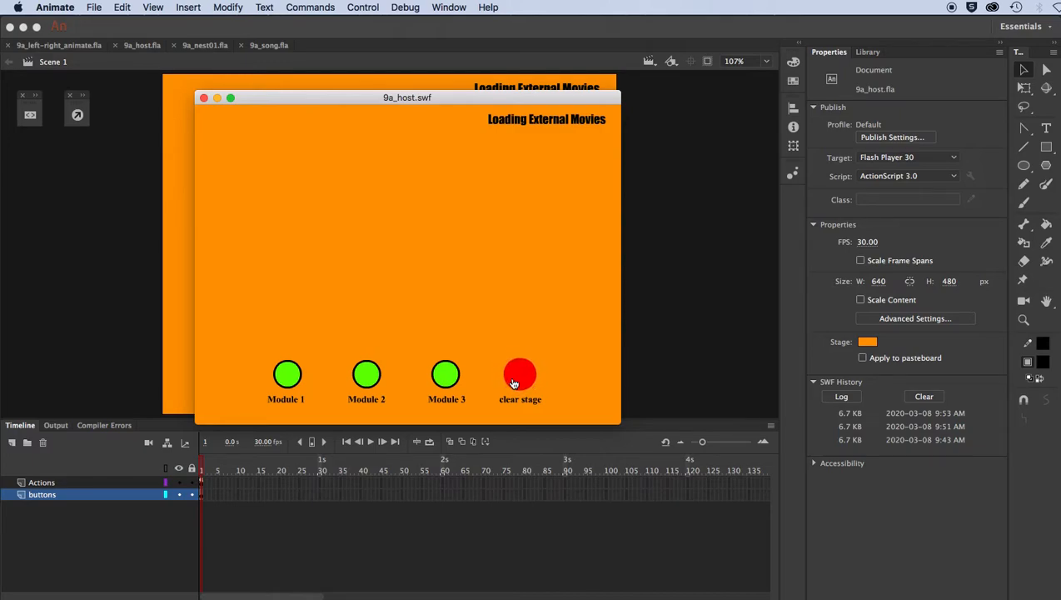
mouse_move(286, 356)
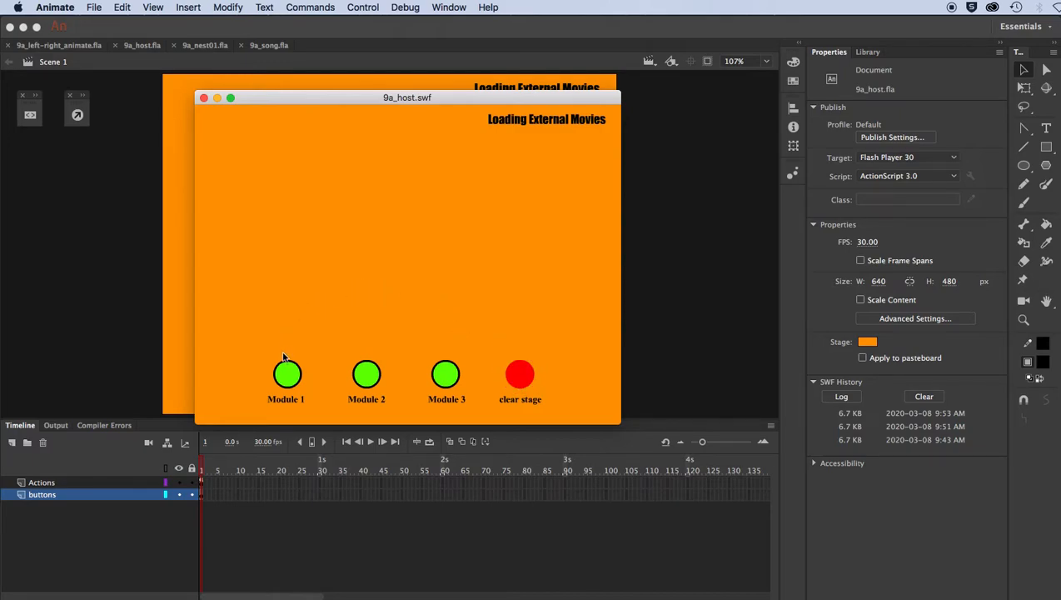
Load Module 1's ball animation and send the ball right, then left several times and back right
left_click(286, 373)
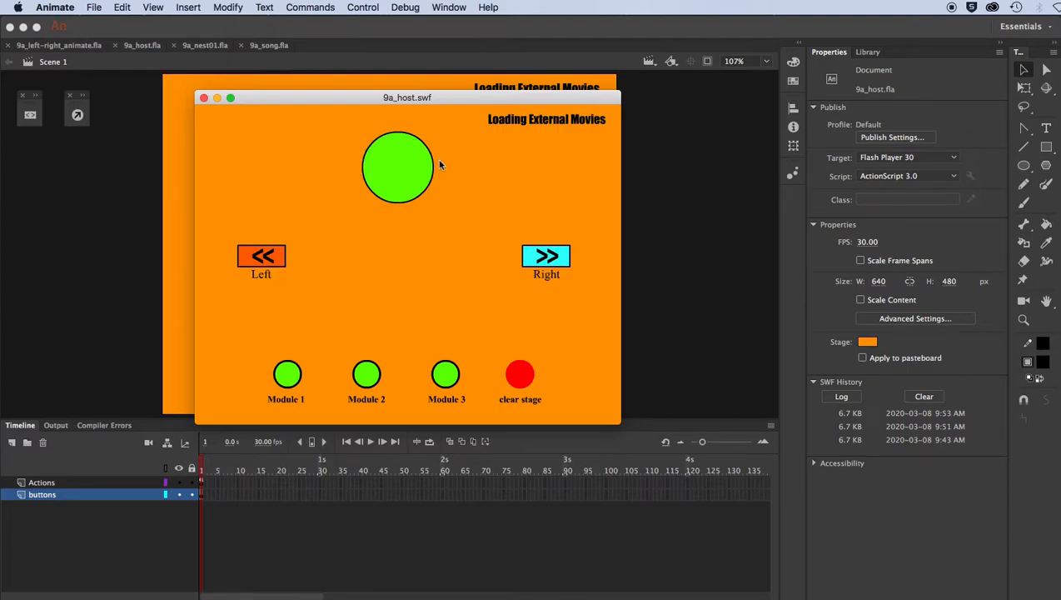
mouse_move(463, 270)
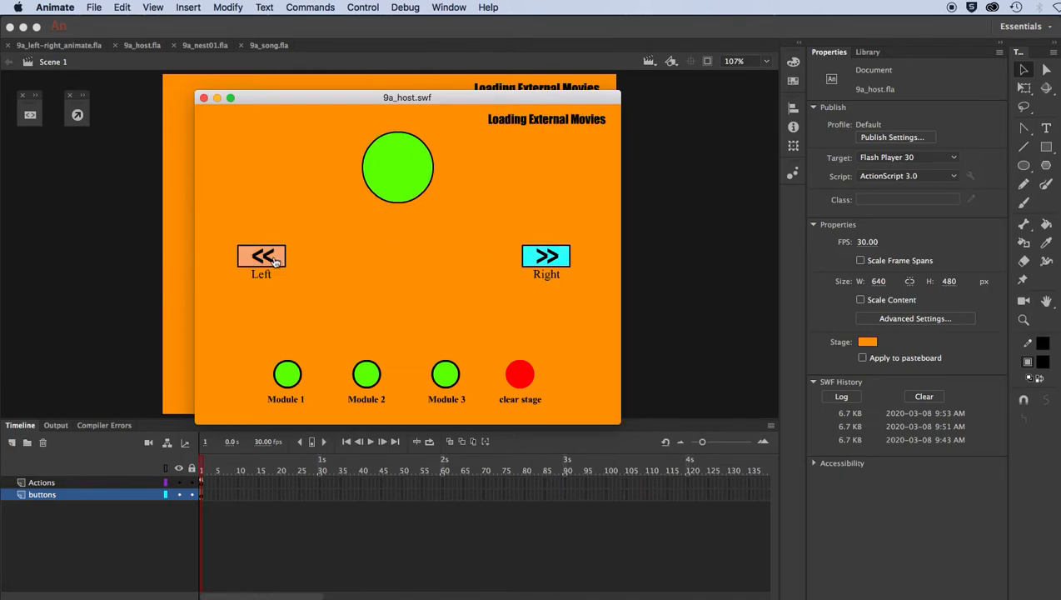
mouse_move(546, 263)
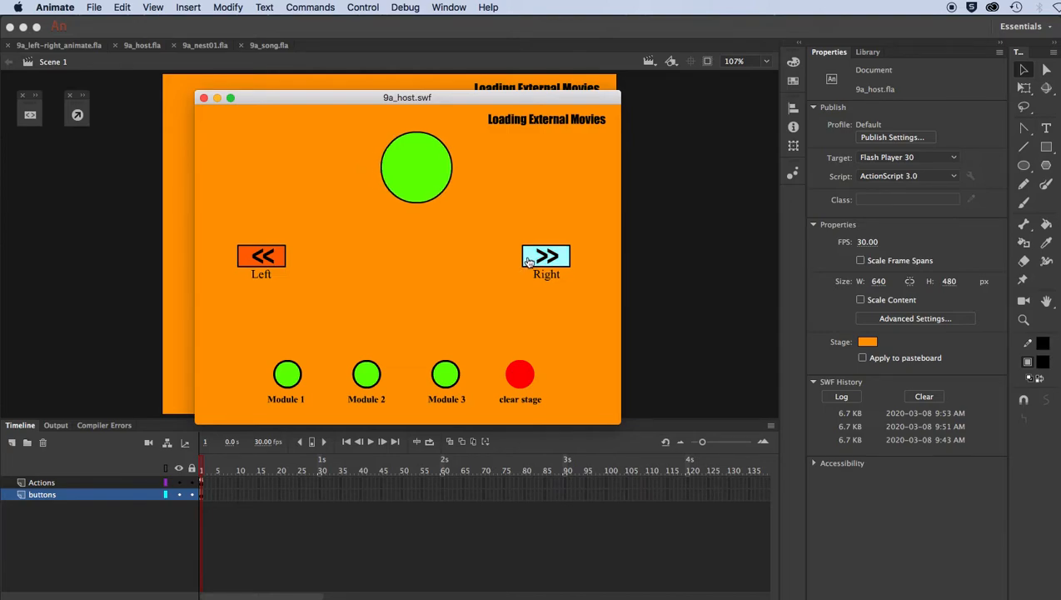
left_click(547, 256)
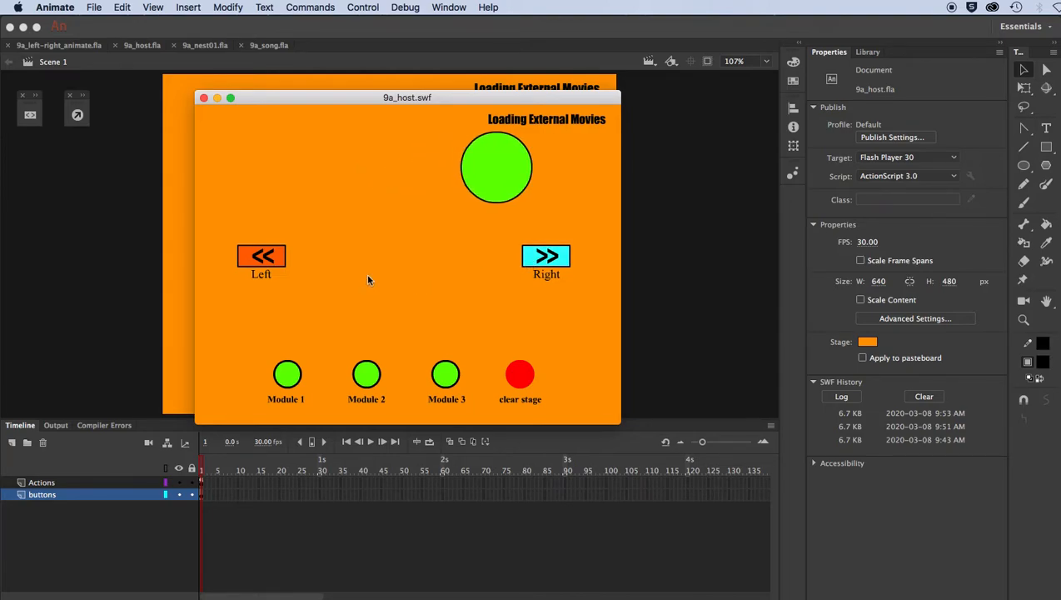
left_click(261, 256)
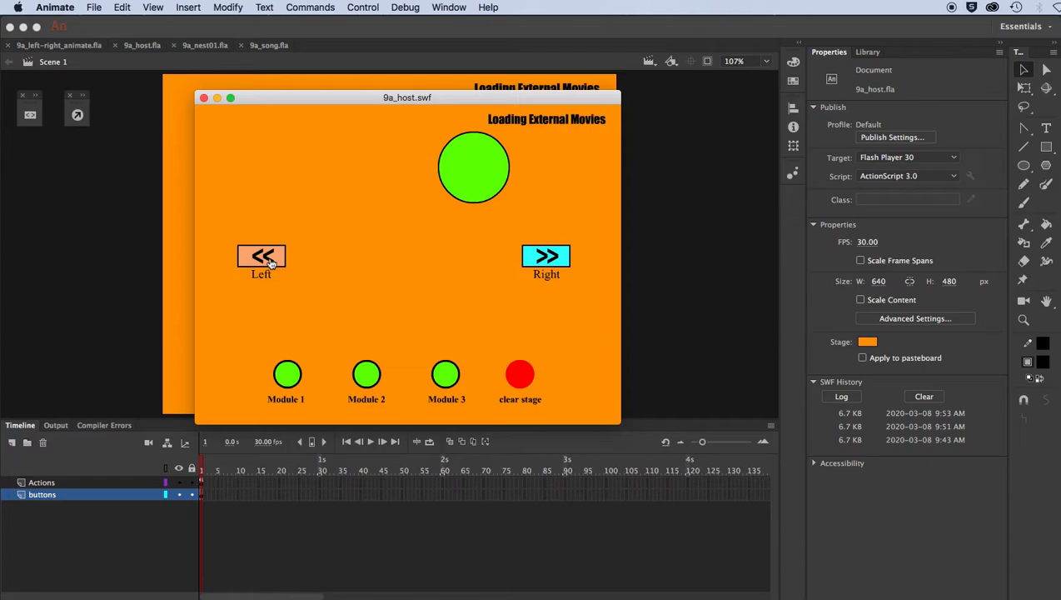
left_click(262, 257)
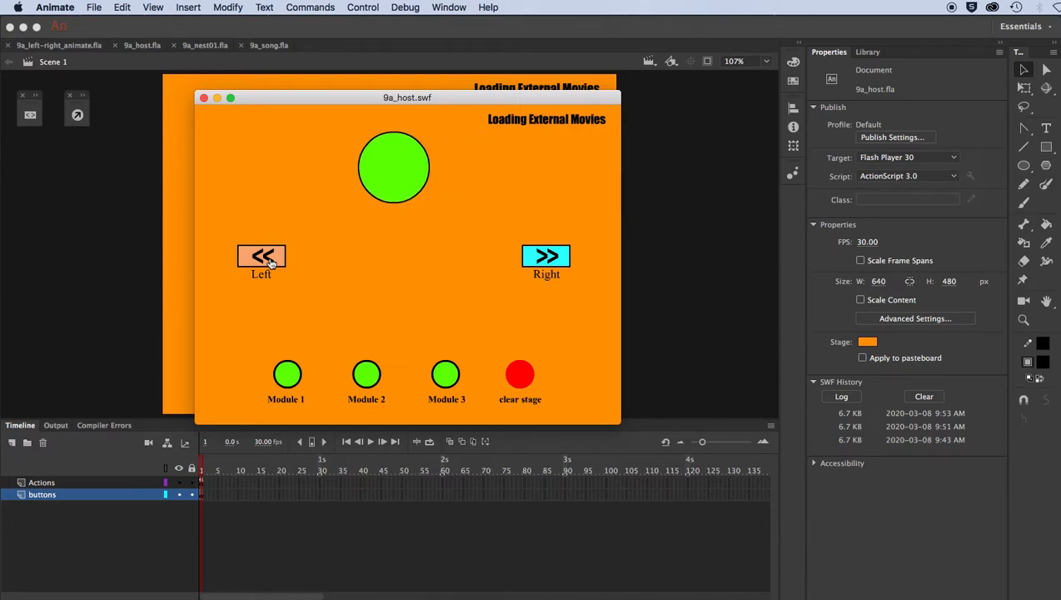
left_click(261, 256)
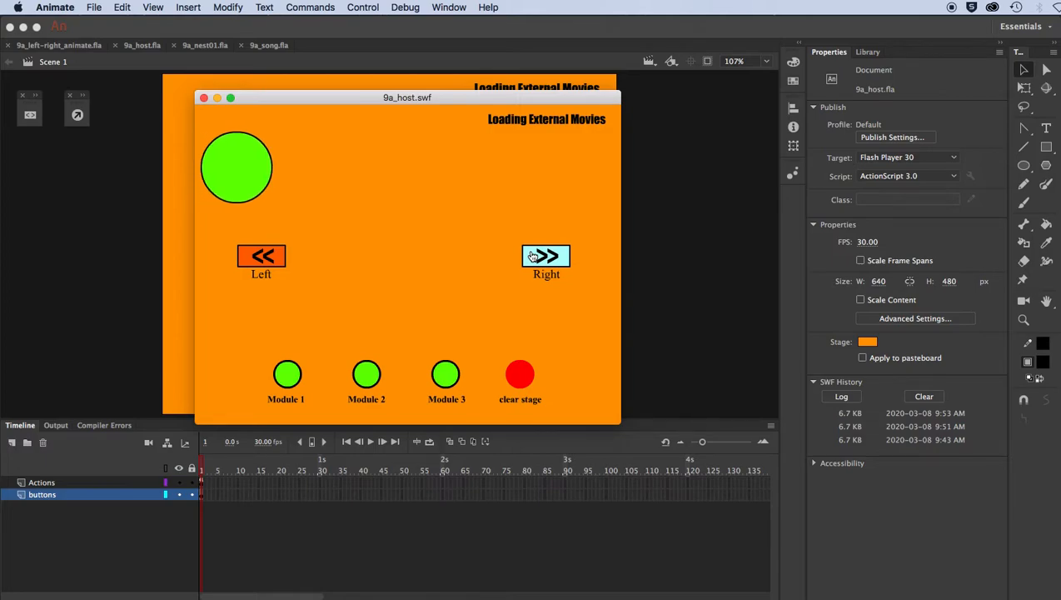
left_click(546, 257)
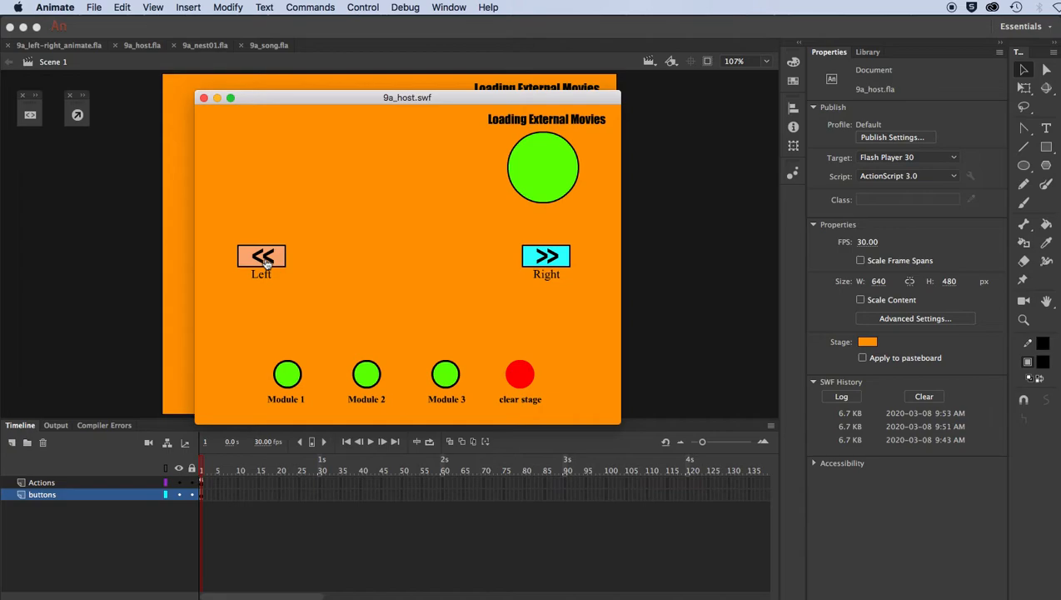
Keep moving the ball back and forth with the Left and Right buttons
left_click(262, 257)
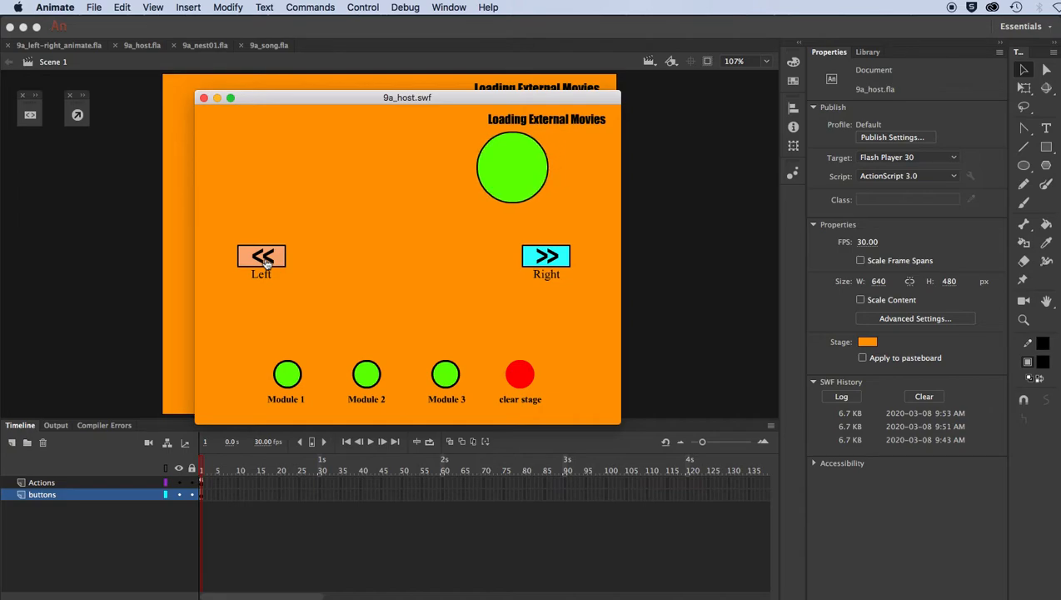
left_click(262, 257)
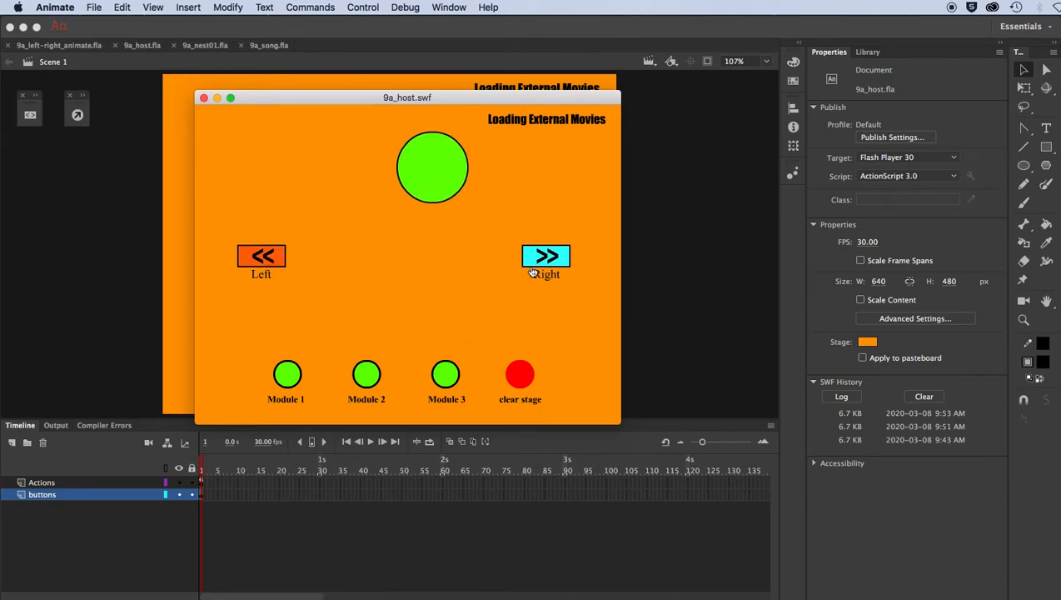
left_click(546, 256)
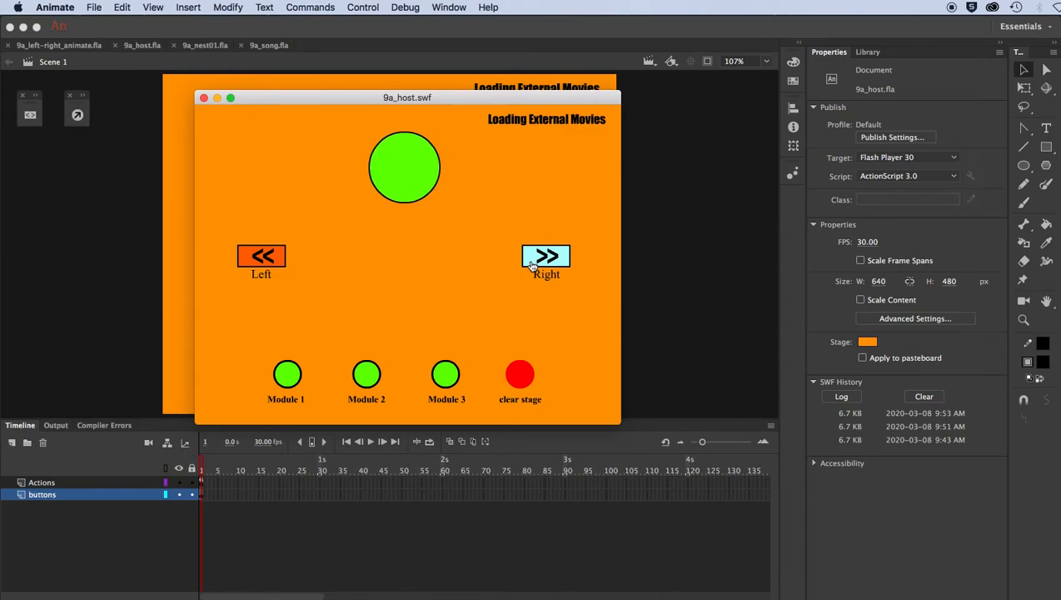
left_click(546, 254)
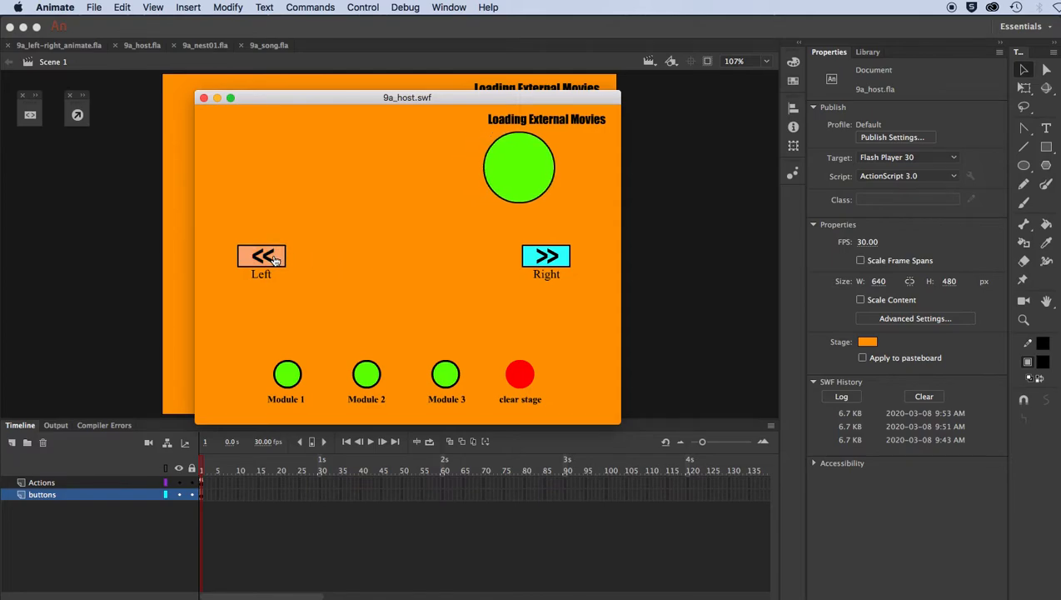
left_click(262, 256)
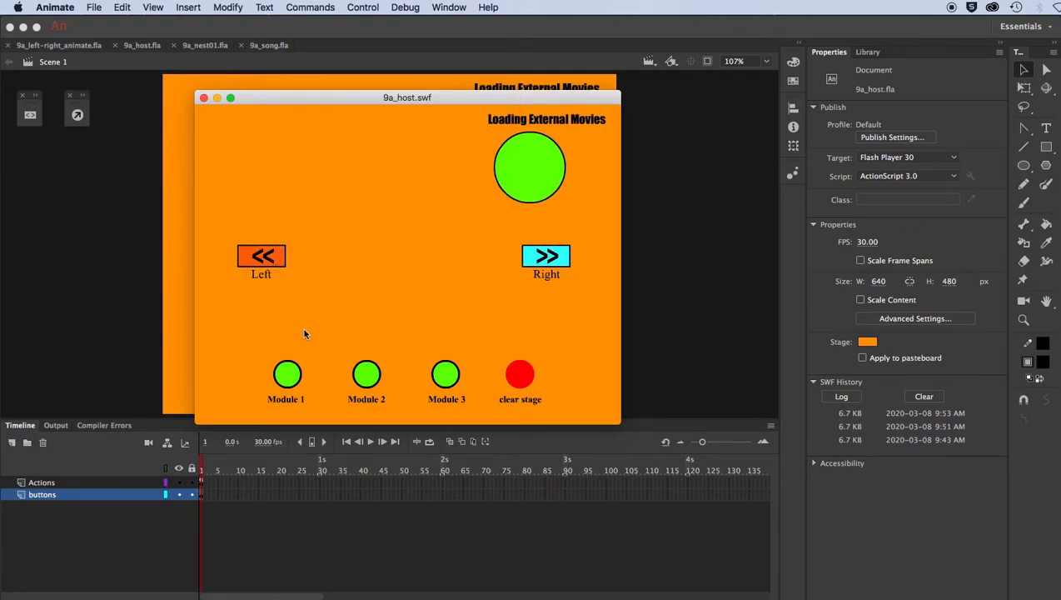
mouse_move(590, 277)
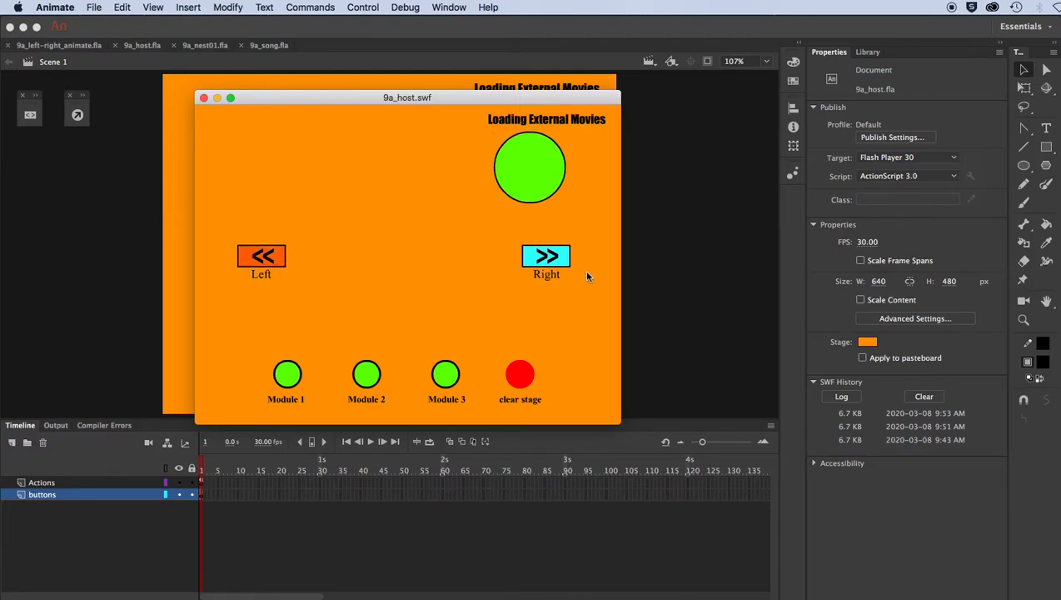
mouse_move(386, 287)
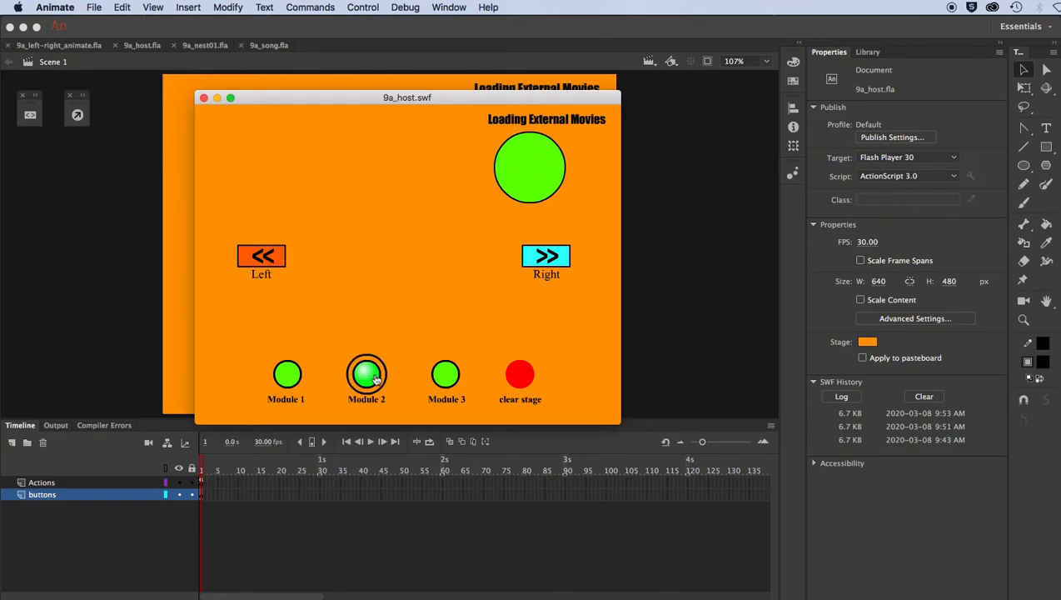
Load Module 2's nested button animation and trigger each of its small round buttons
left_click(367, 373)
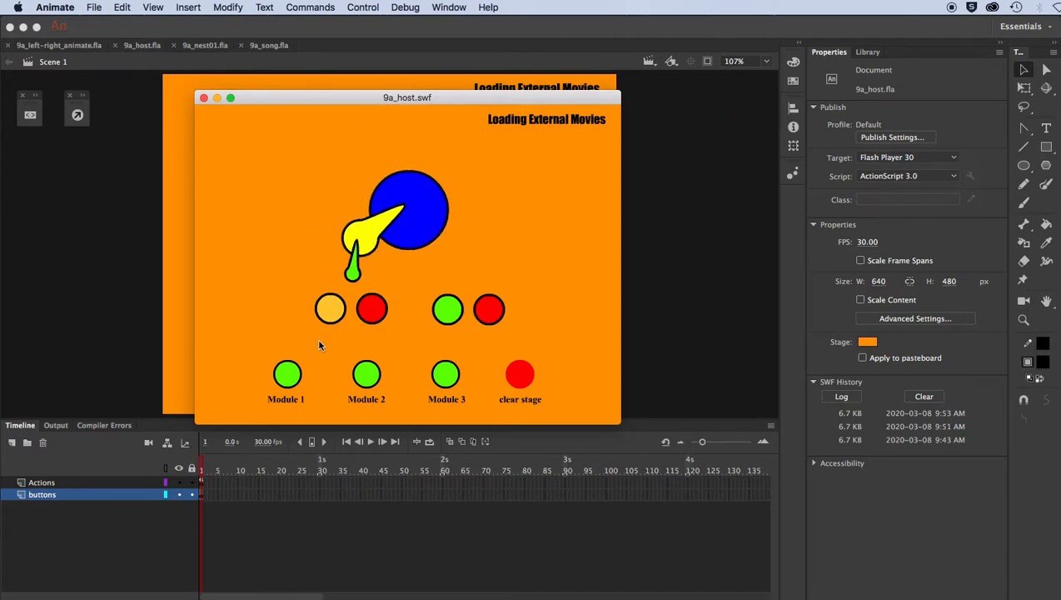
left_click(371, 308)
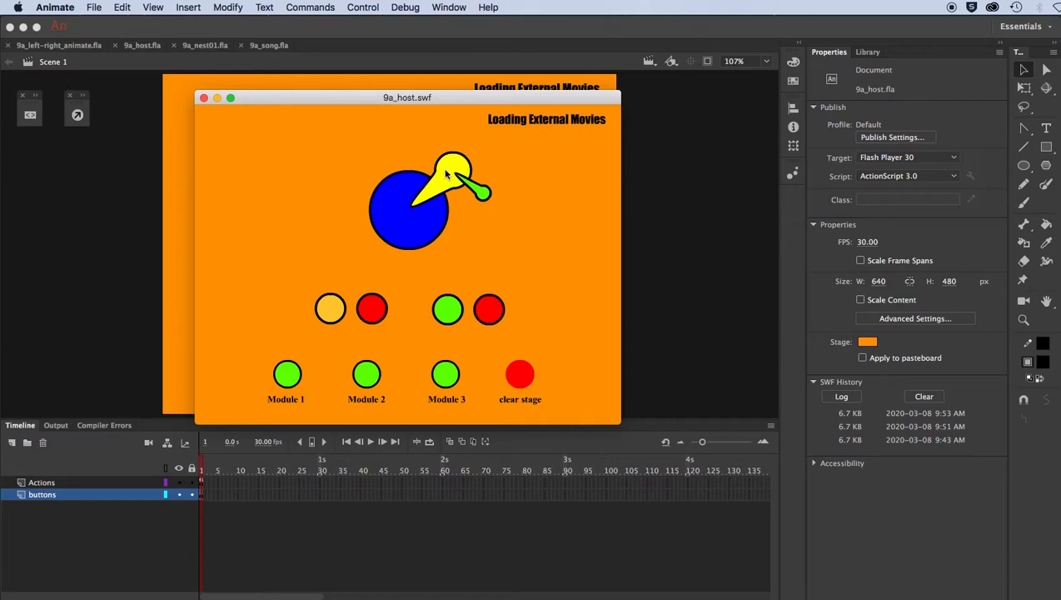
mouse_move(414, 190)
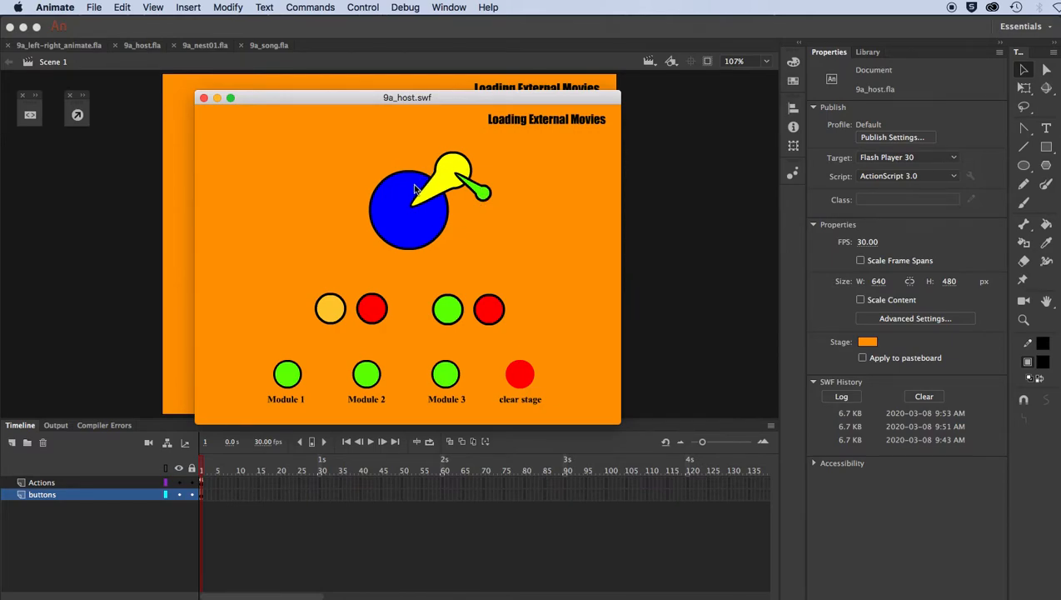
mouse_move(340, 293)
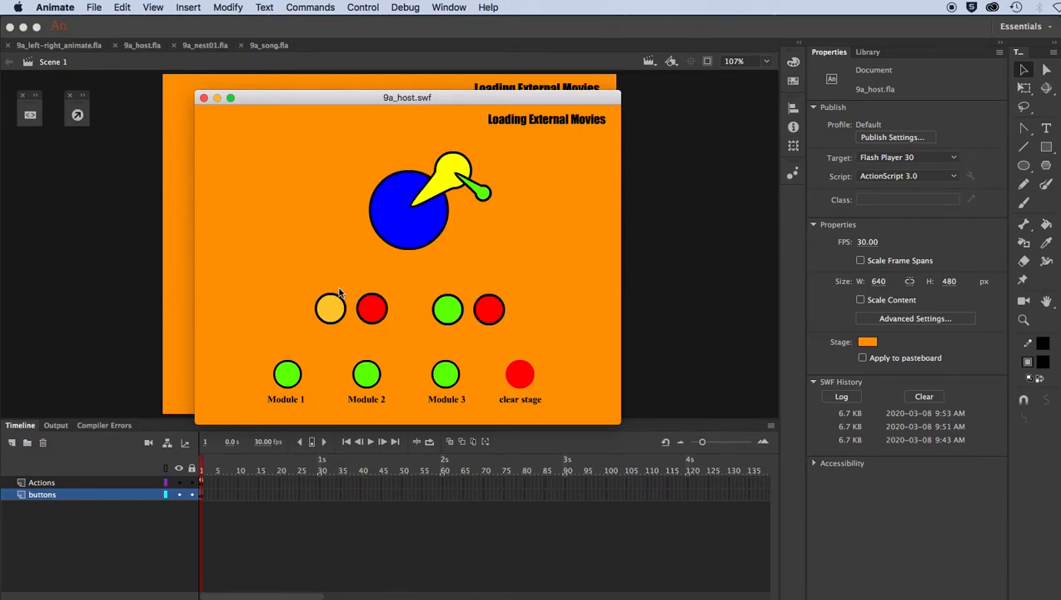
left_click(330, 309)
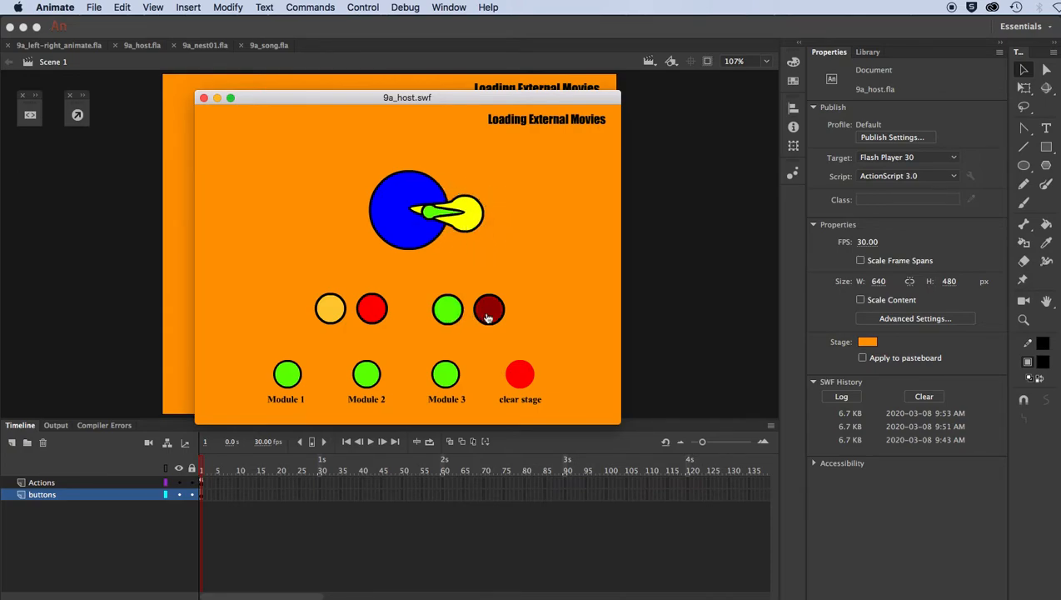
left_click(490, 309)
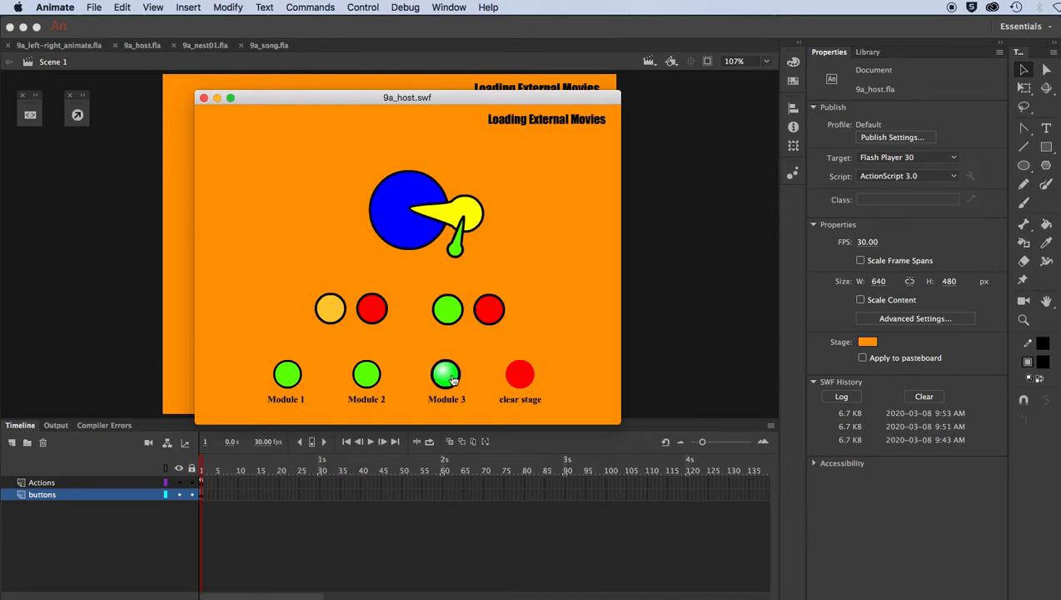
Load Module 3's song progress bar, clear it, load Module 1 and clear the stage again
left_click(446, 375)
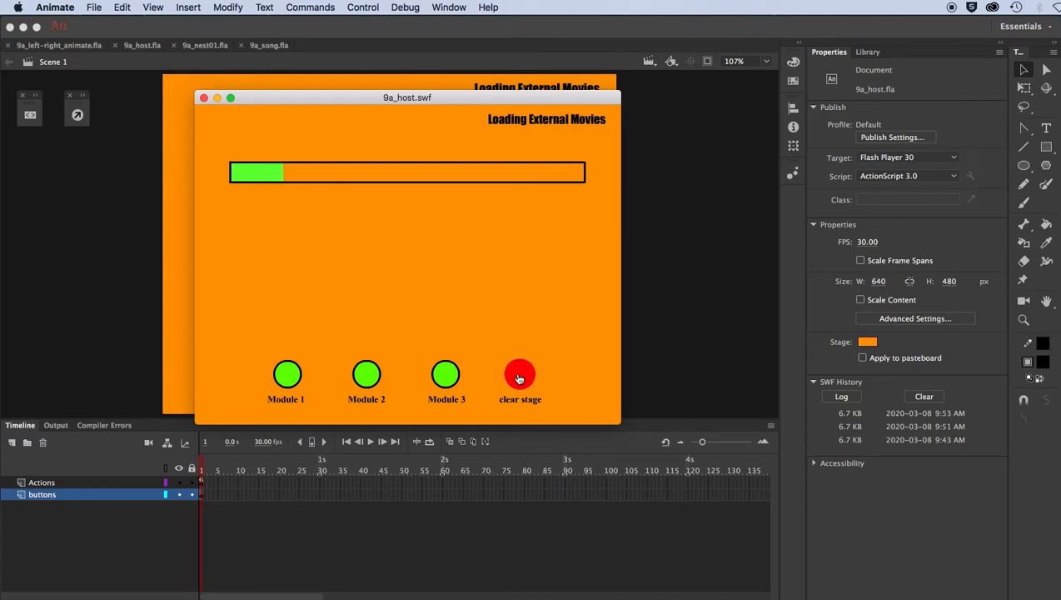
left_click(520, 373)
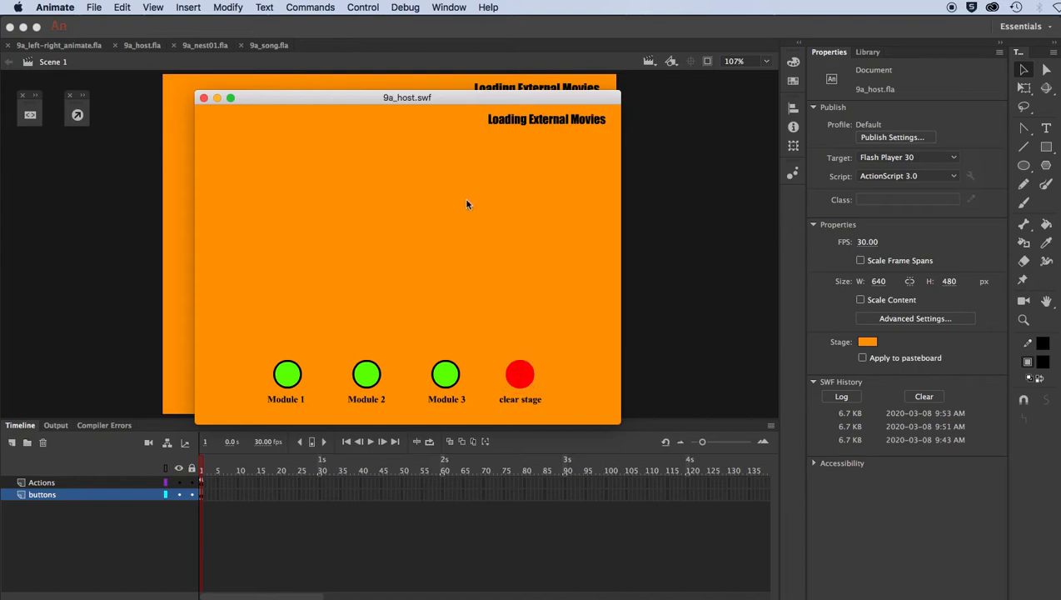
mouse_move(285, 165)
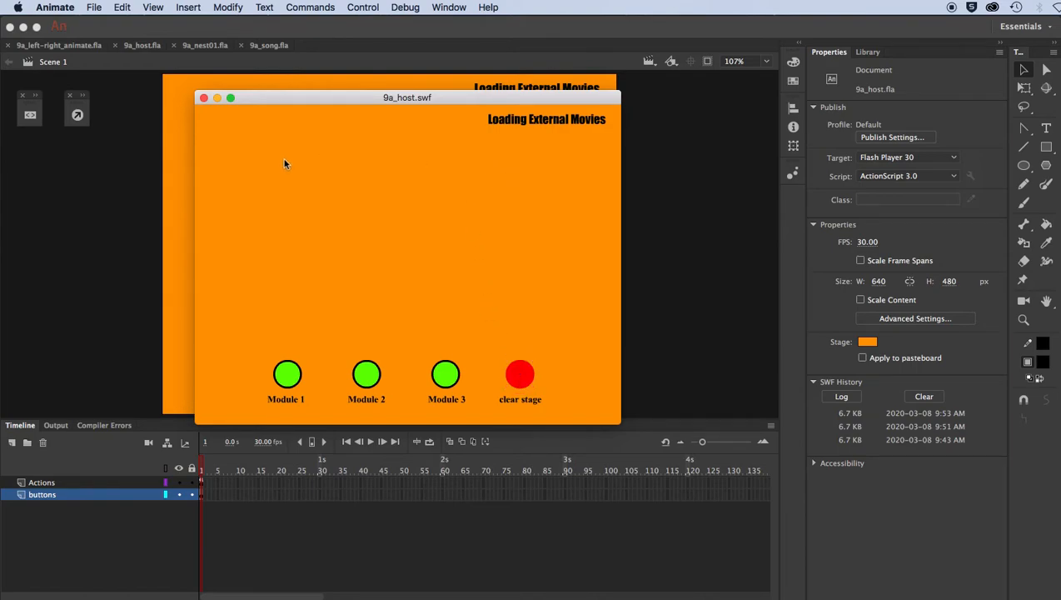
left_click(287, 373)
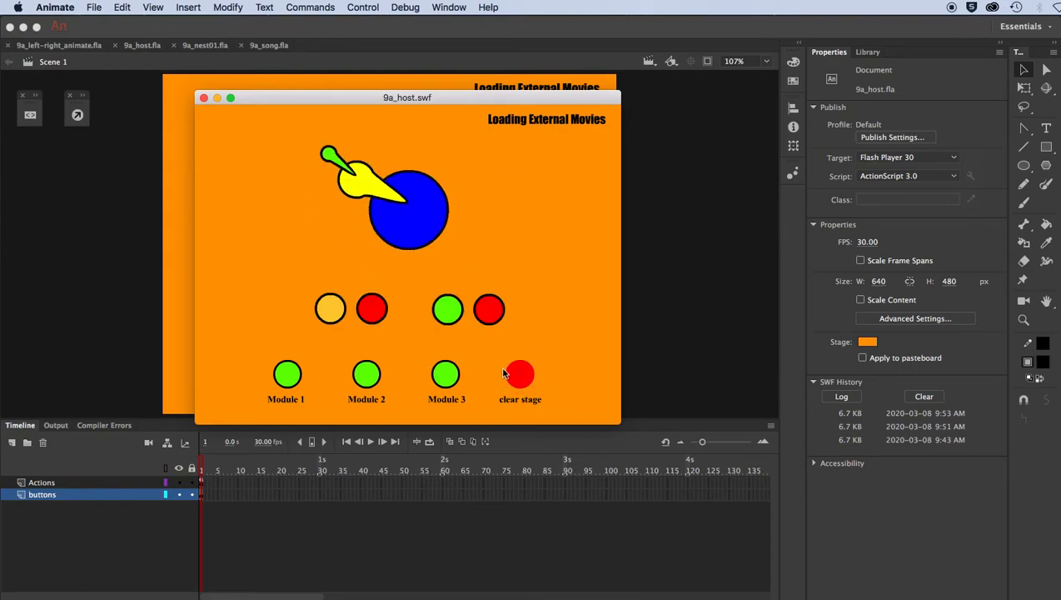
left_click(520, 373)
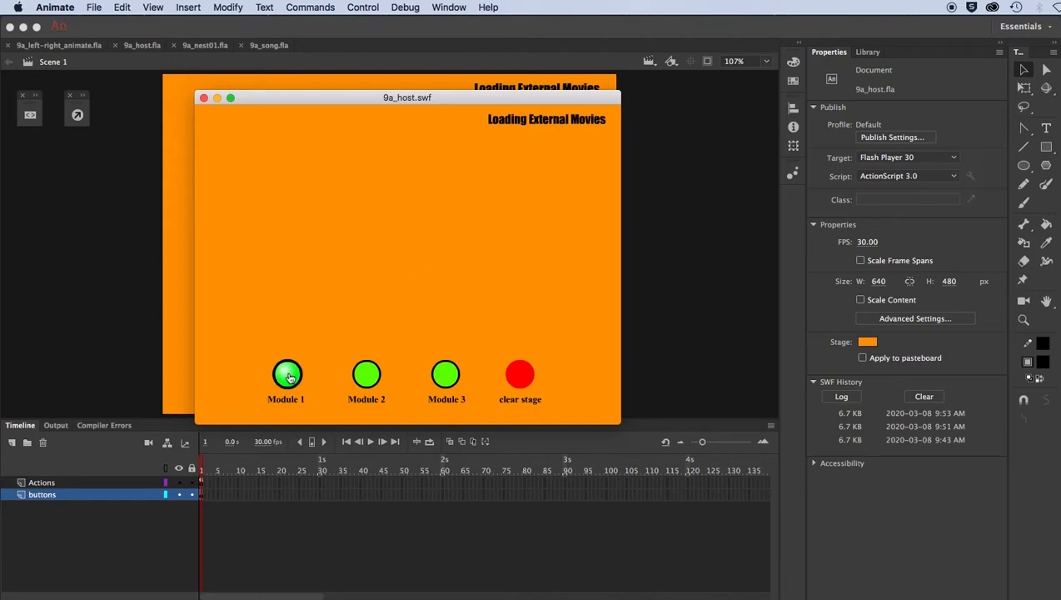
Load Module 1, swap to Module 3's progress bar, then clear the stage
left_click(287, 373)
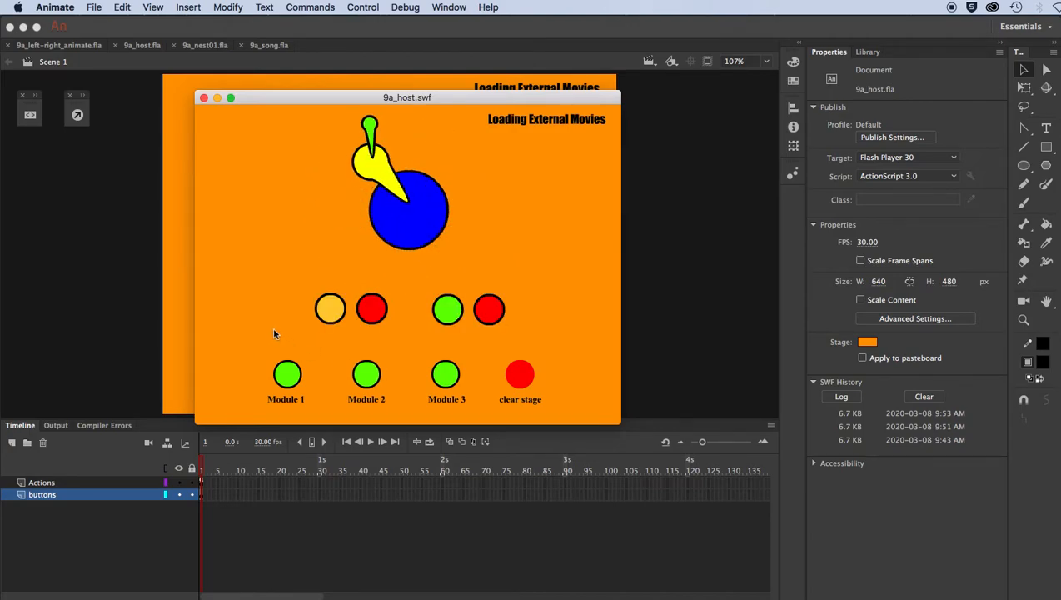
left_click(446, 373)
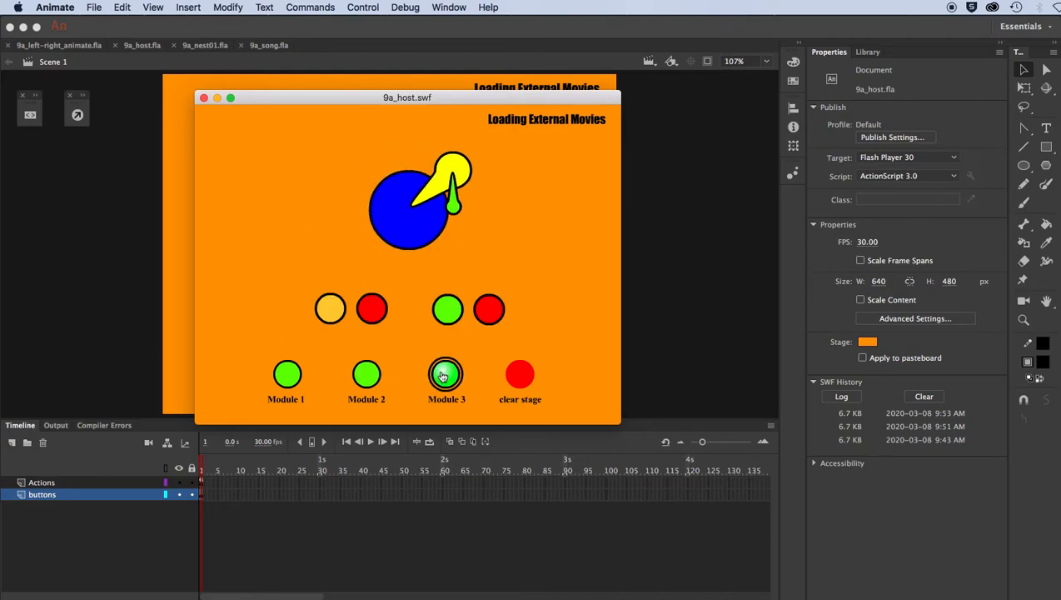
left_click(446, 373)
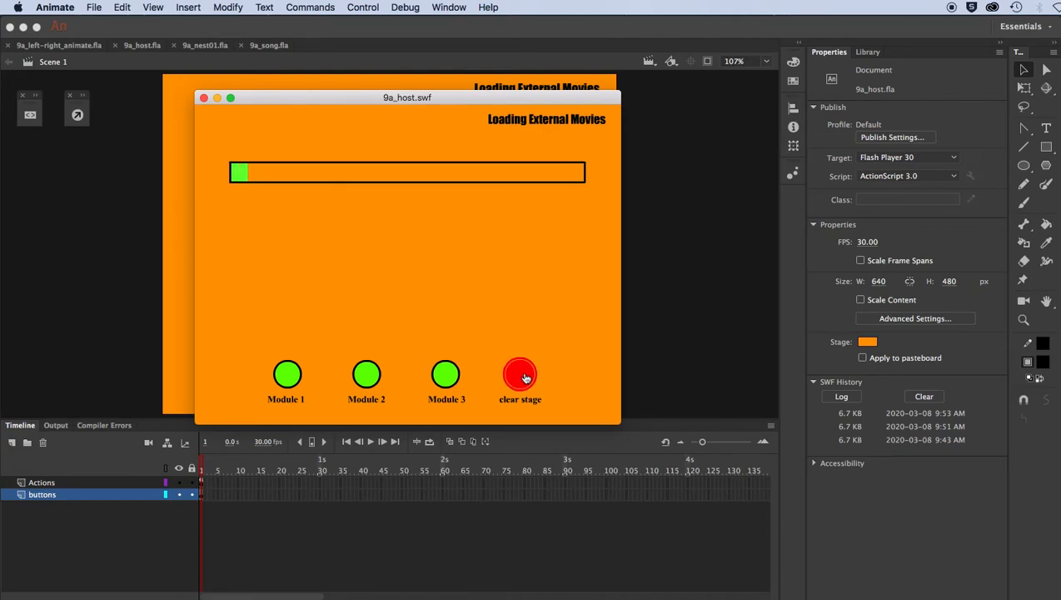
left_click(520, 373)
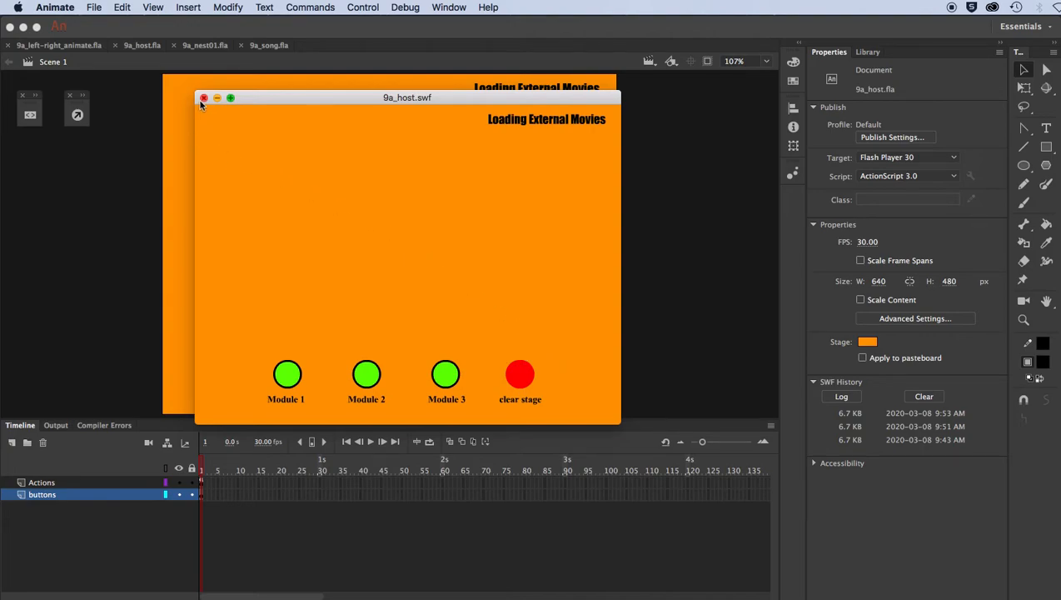
Close the test movie and highlight the addChild(loader) line in the host's frame 1 script
left_click(203, 98)
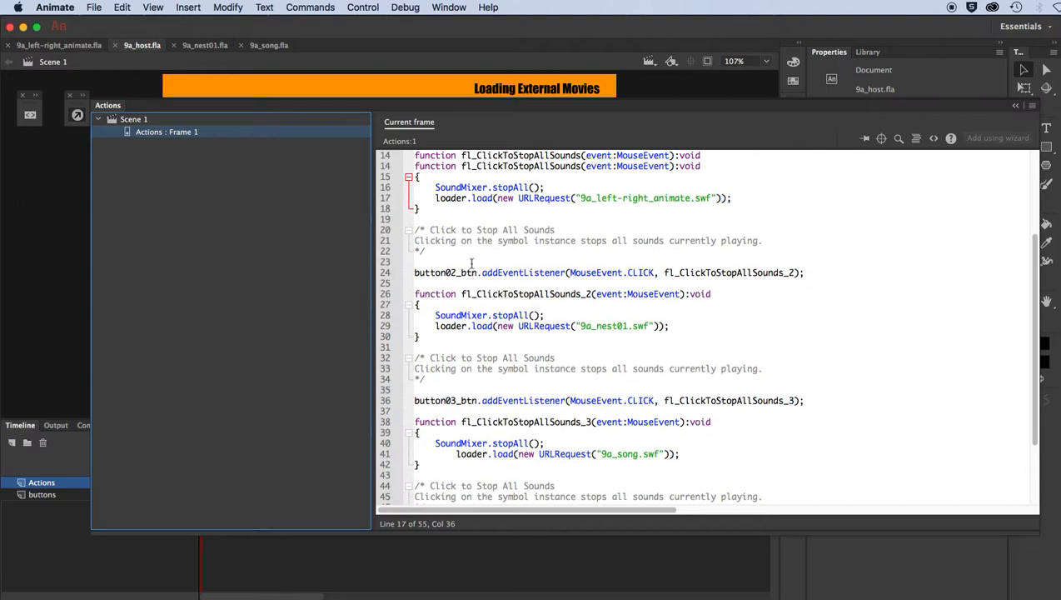
scroll("up", 3)
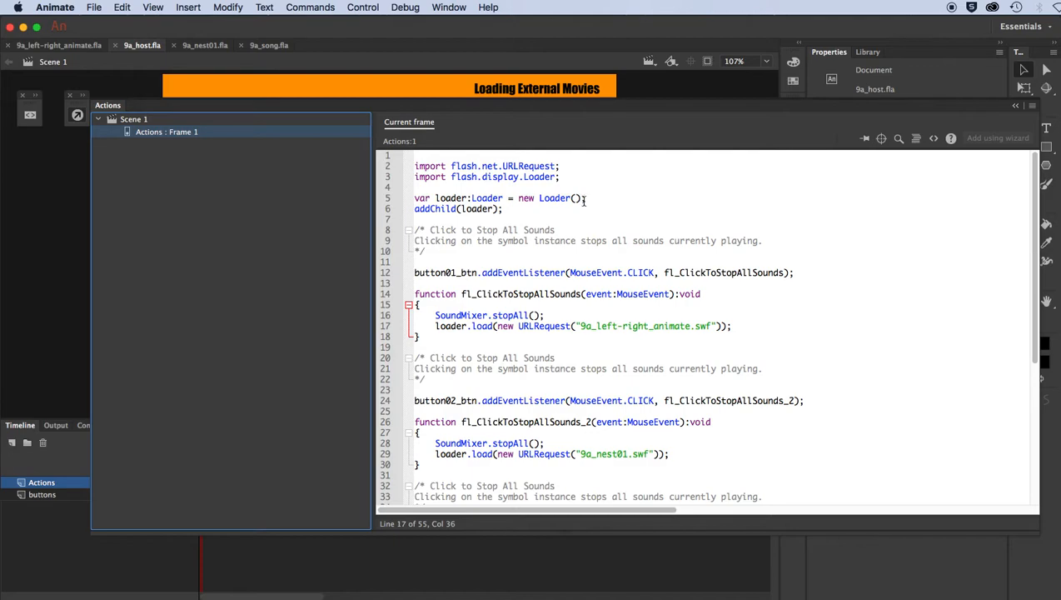
mouse_move(509, 210)
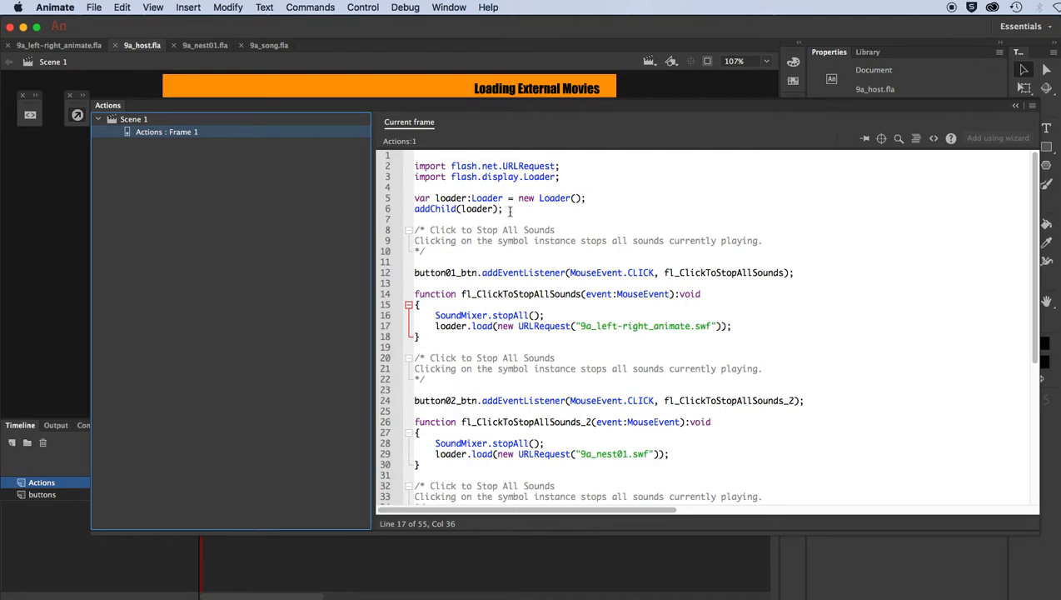
double_click(458, 208)
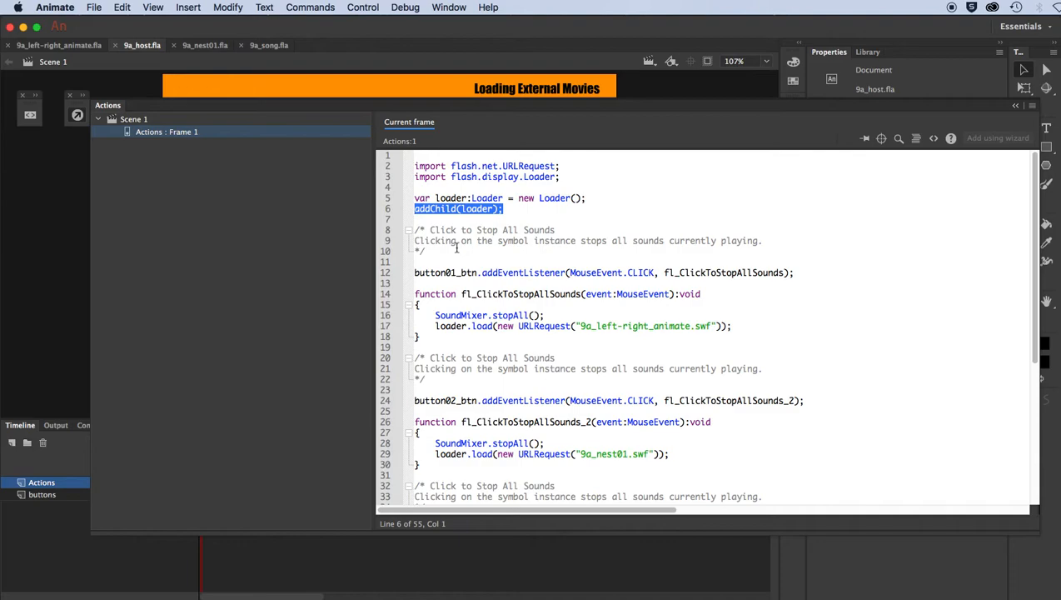
mouse_move(458, 200)
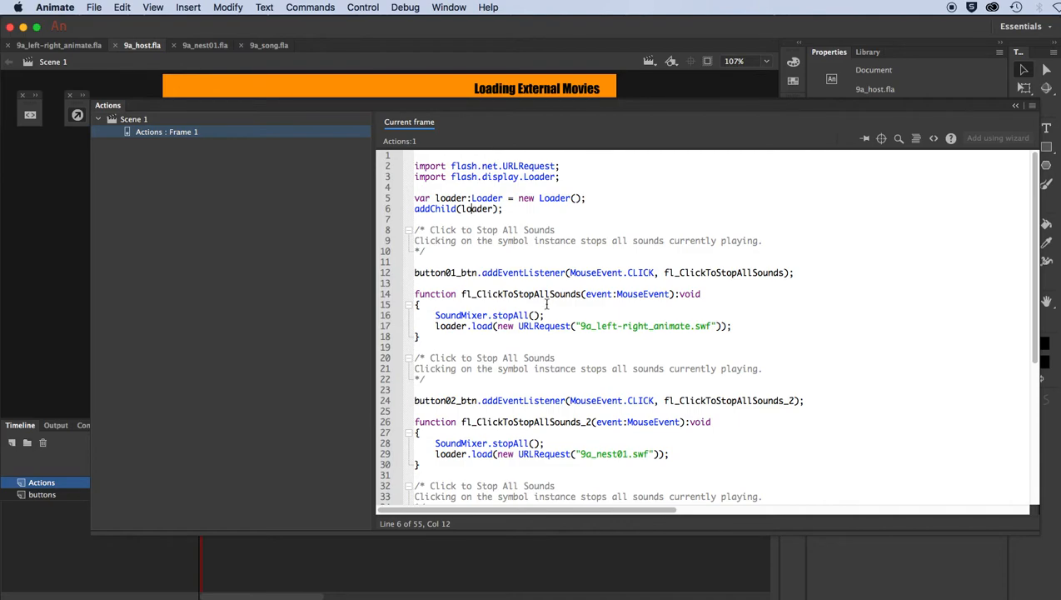
Review the first button's event listener and its load of the left-right animation file
left_click(420, 336)
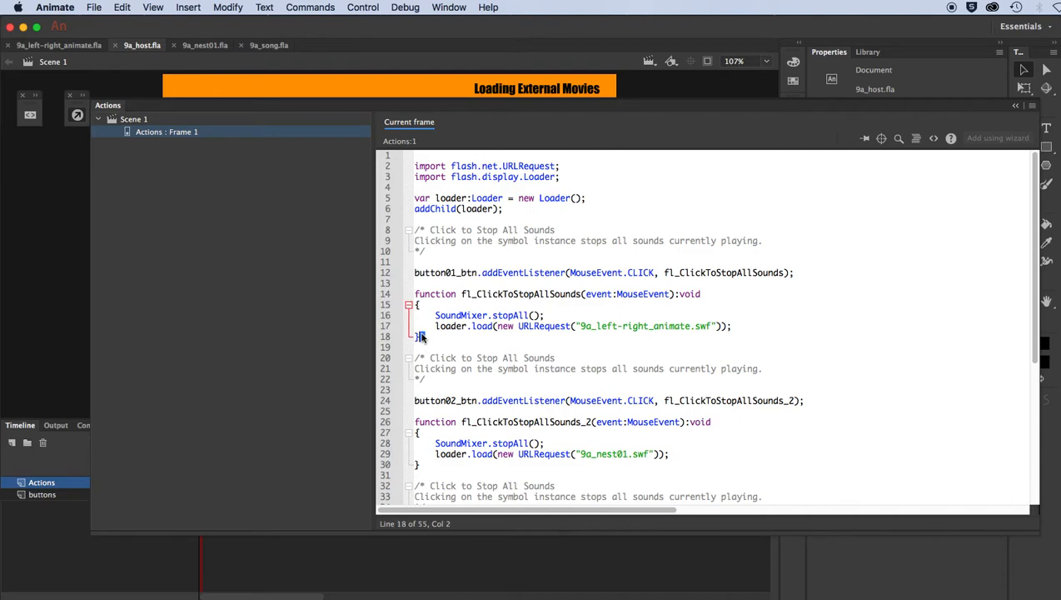
left_click(449, 273)
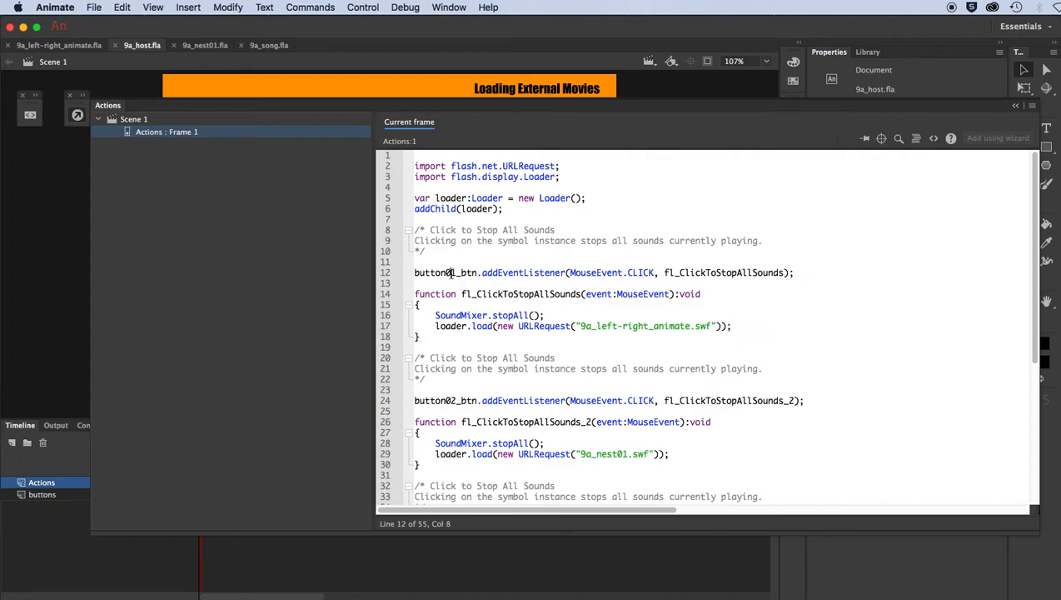
double_click(447, 274)
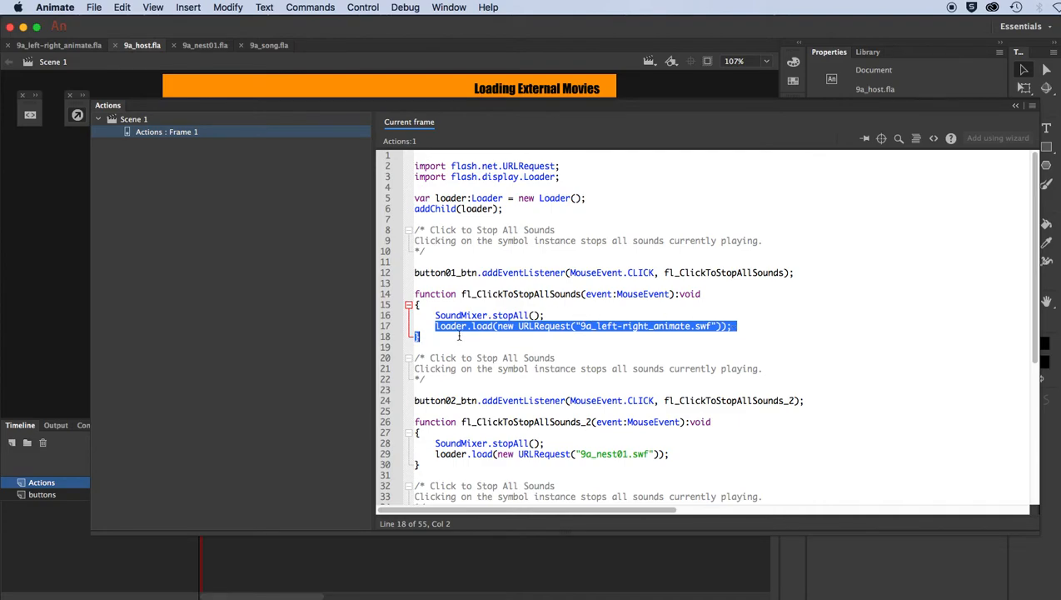
mouse_move(496, 333)
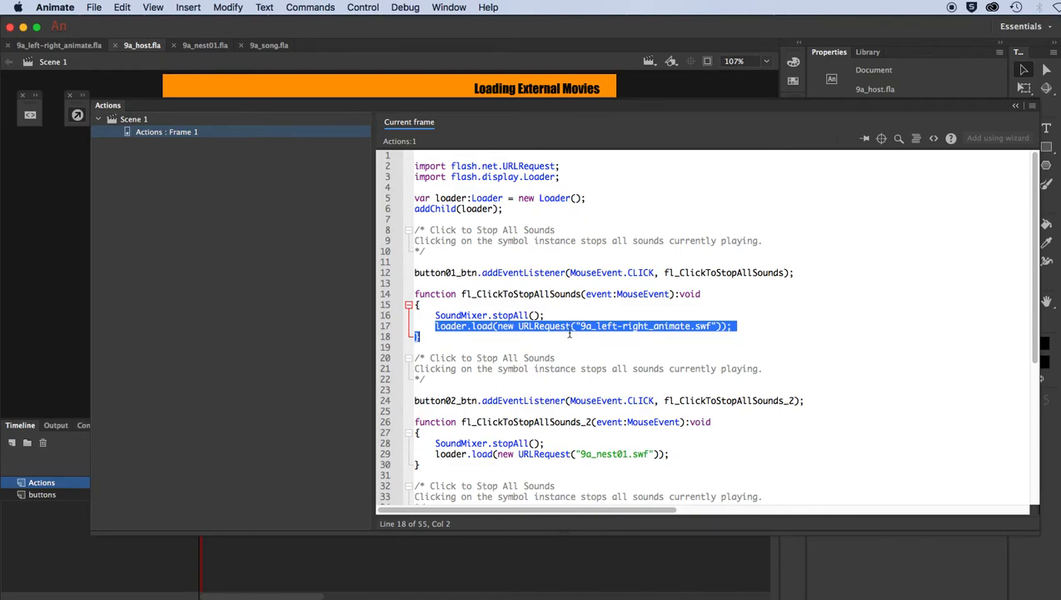
left_click(580, 325)
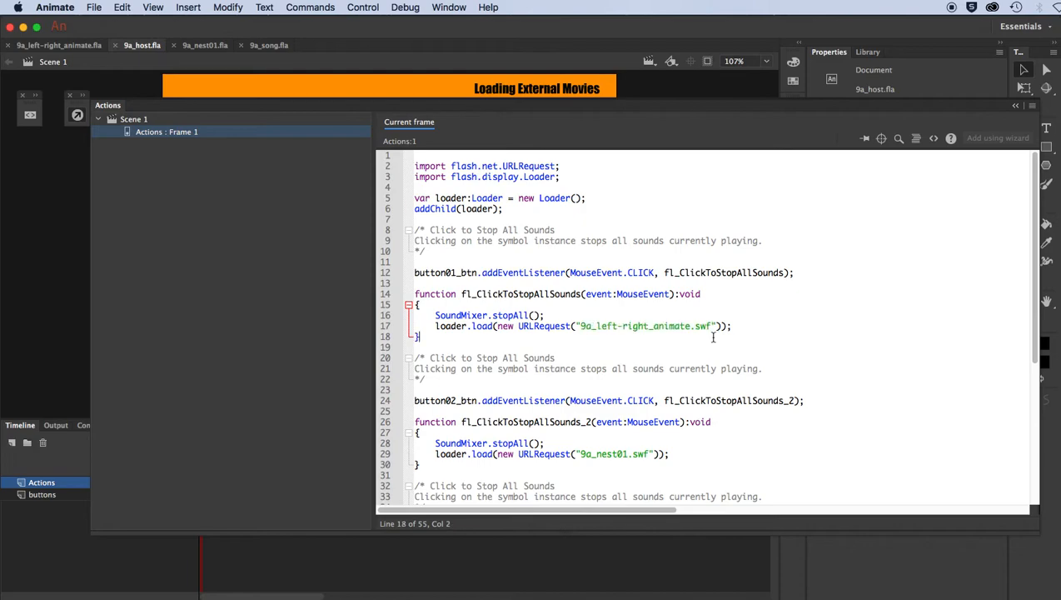
left_click(689, 325)
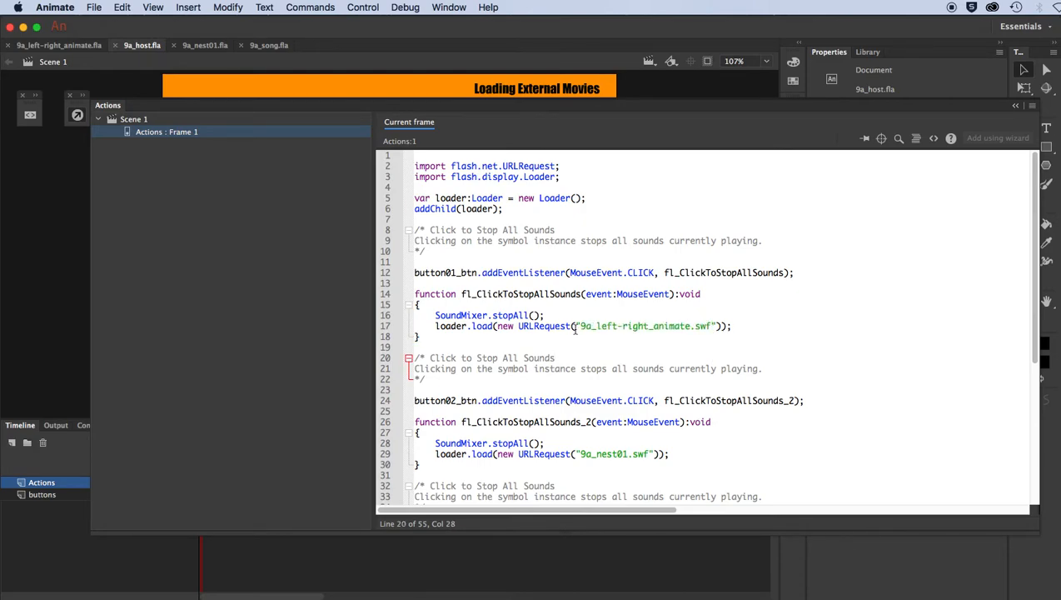
Highlight the 9a_nest01 load and the clear button's unload, then close the script
scroll("down", 3)
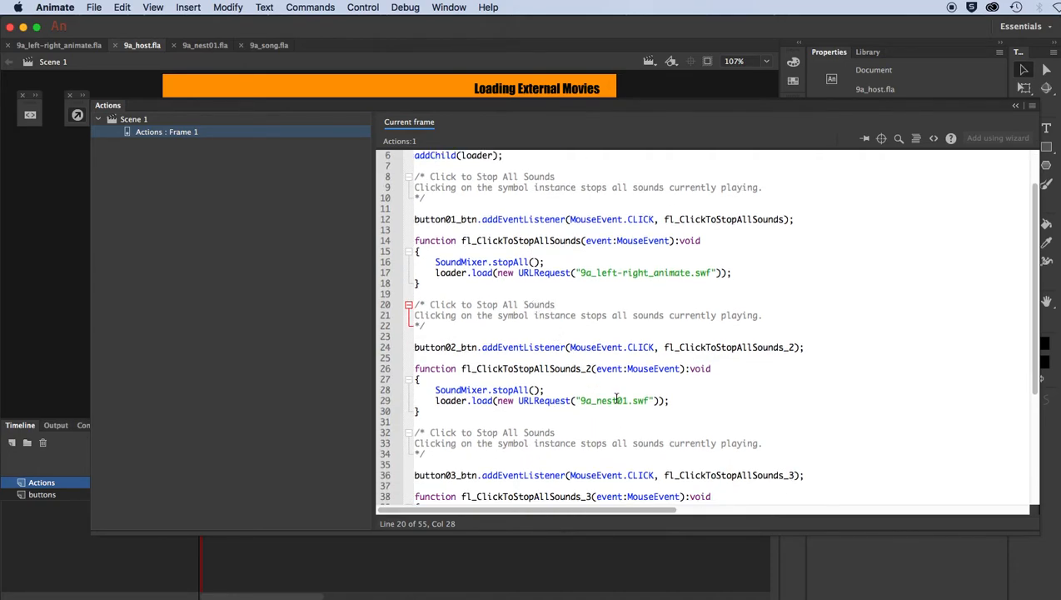
double_click(603, 400)
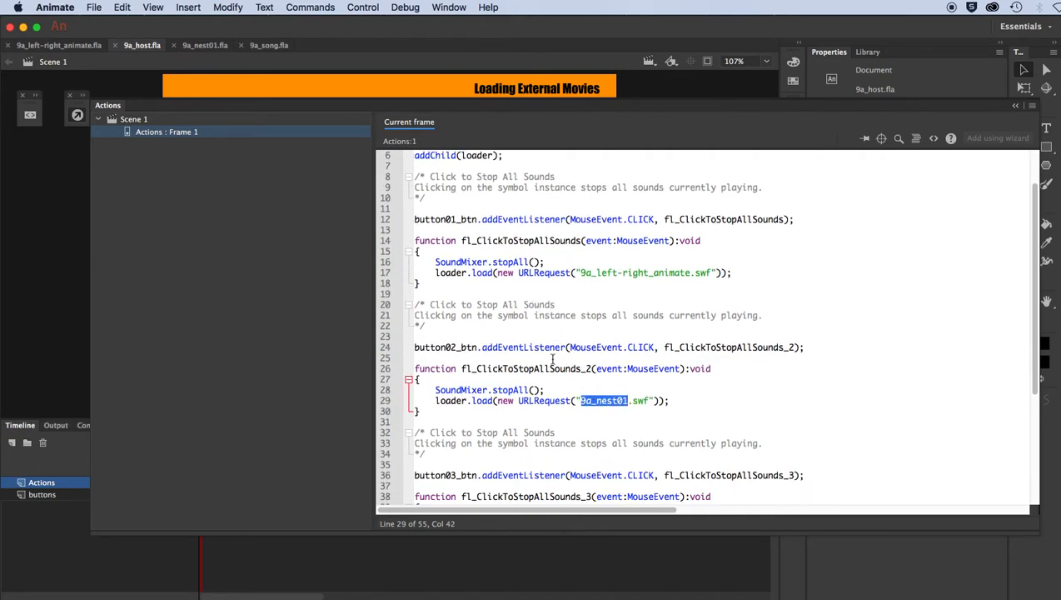
scroll("down", 3)
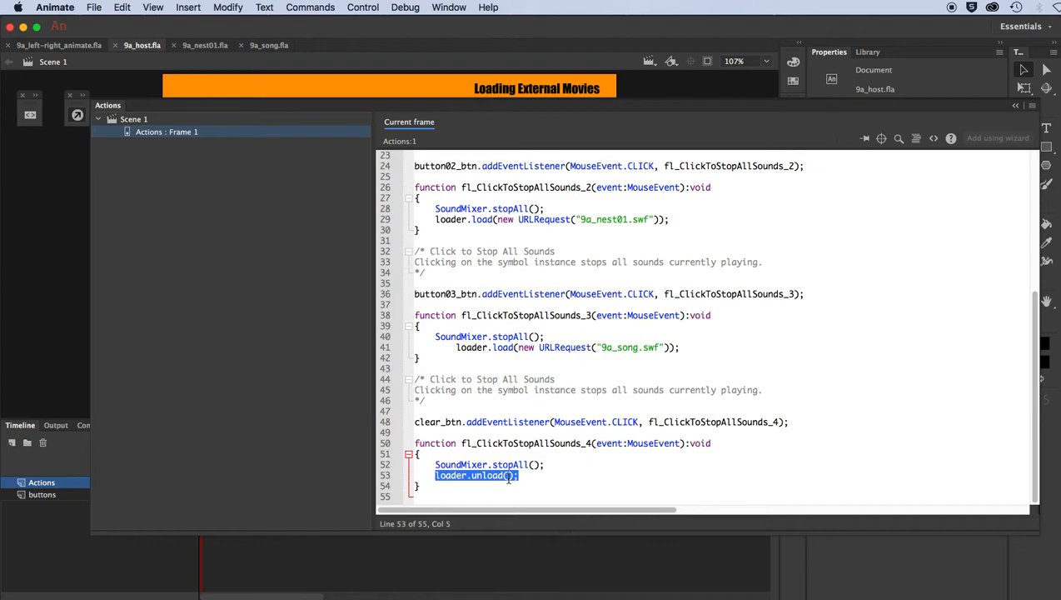
left_click(520, 477)
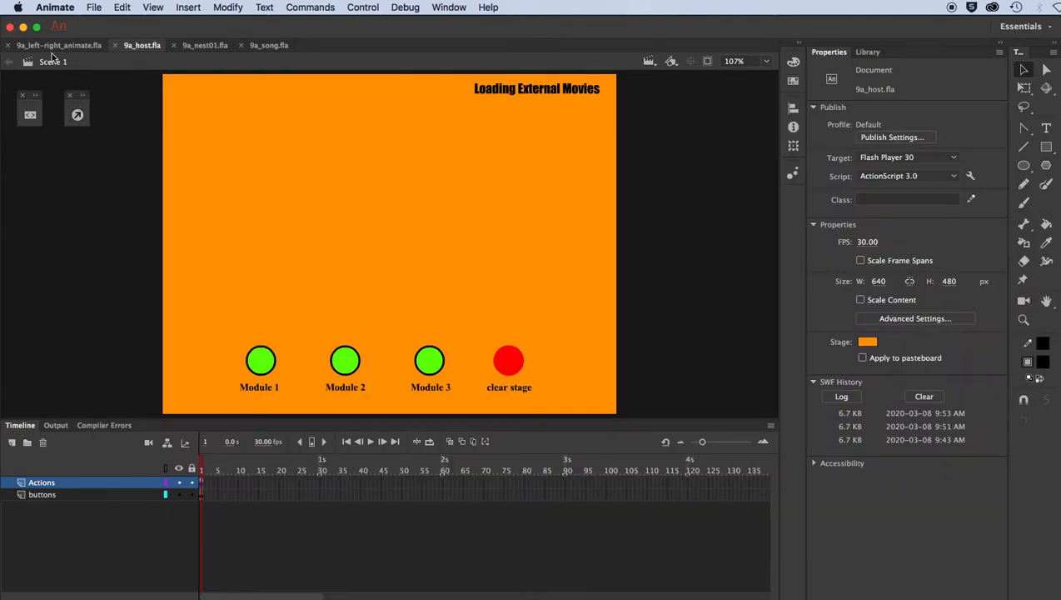
Switch to the left-right animation file, move its ball right and left, and close the preview
left_click(53, 45)
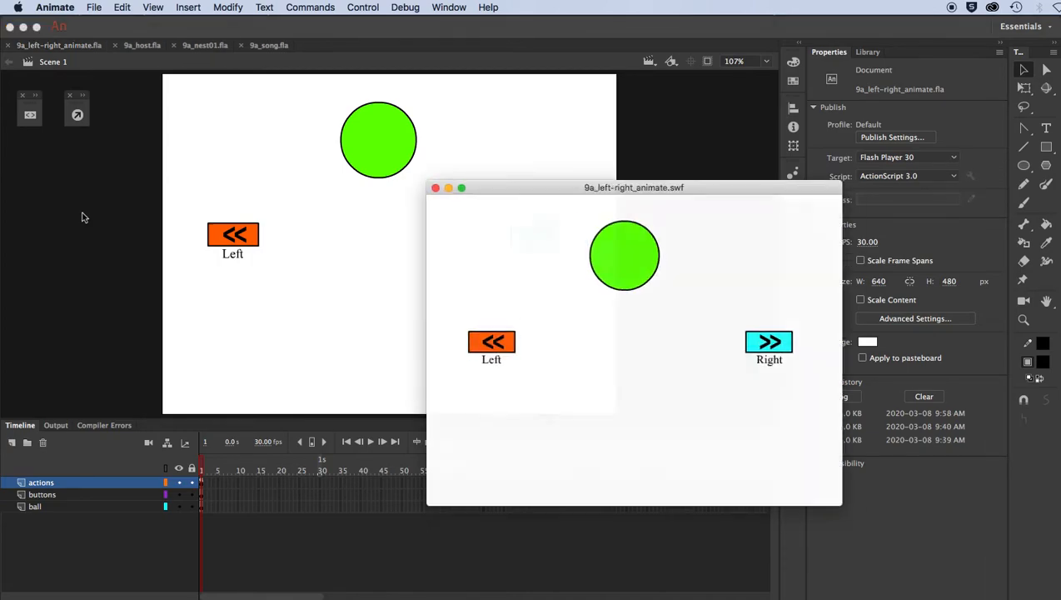
left_click(778, 344)
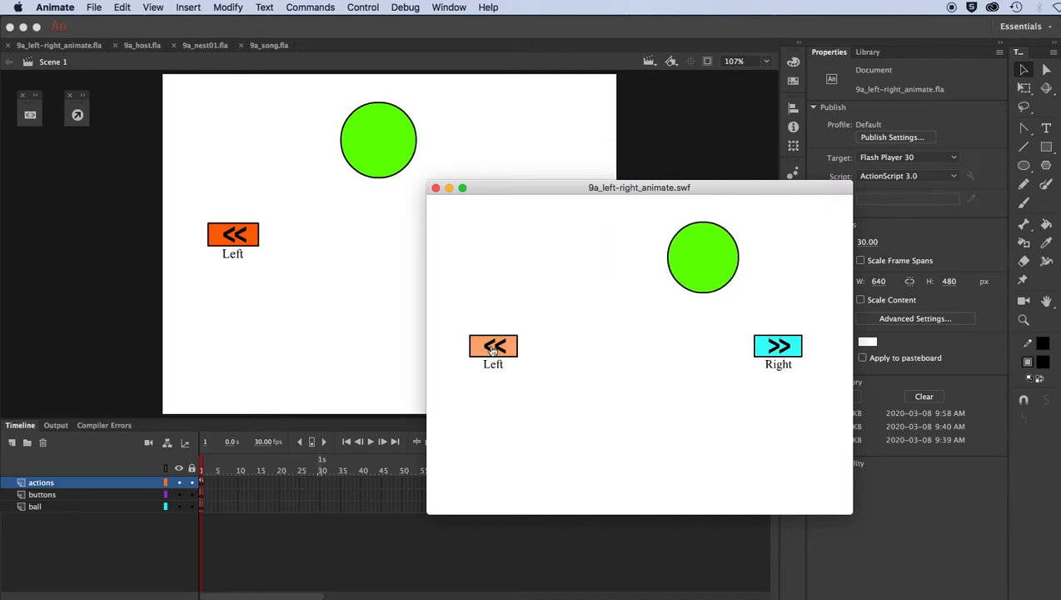
left_click(493, 344)
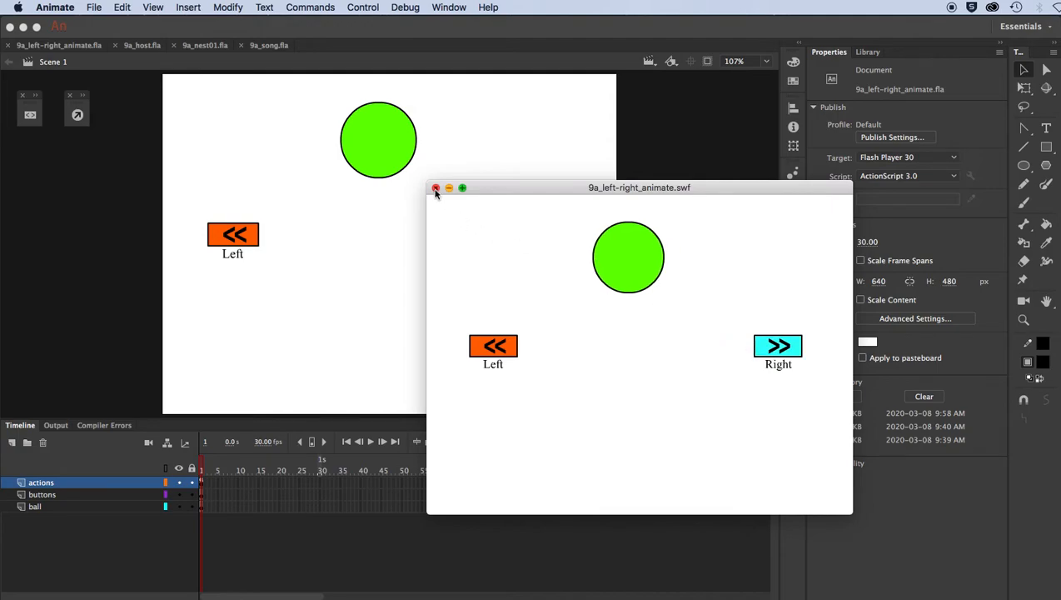
left_click(434, 187)
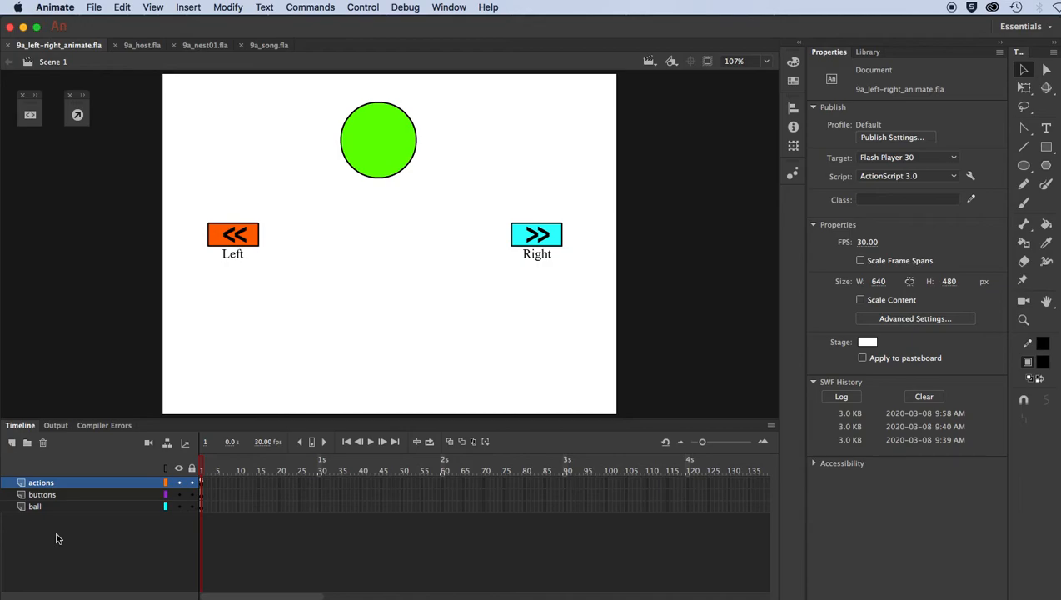
mouse_move(53, 500)
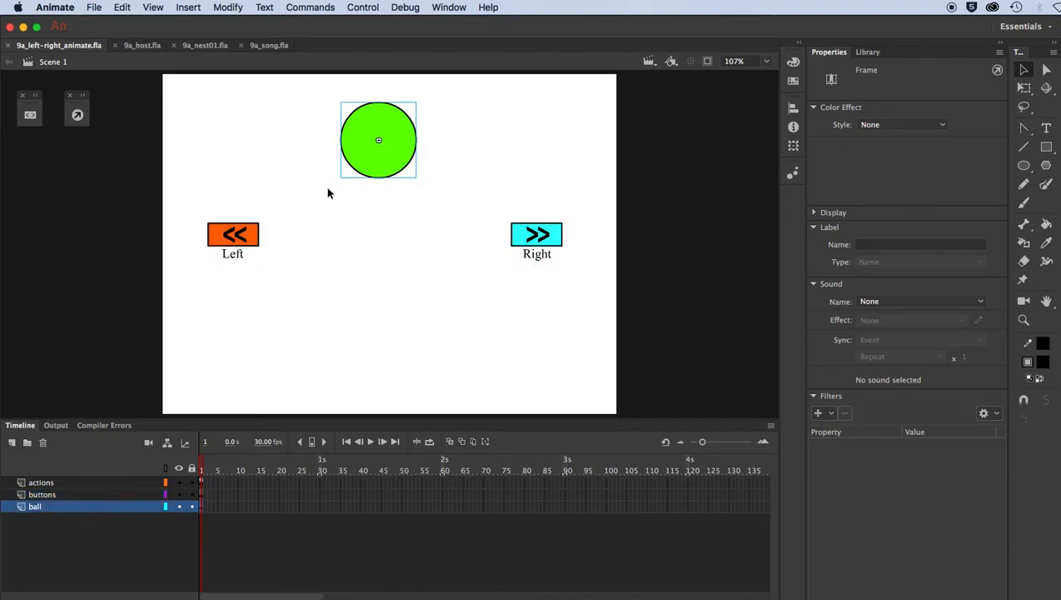
left_click(378, 140)
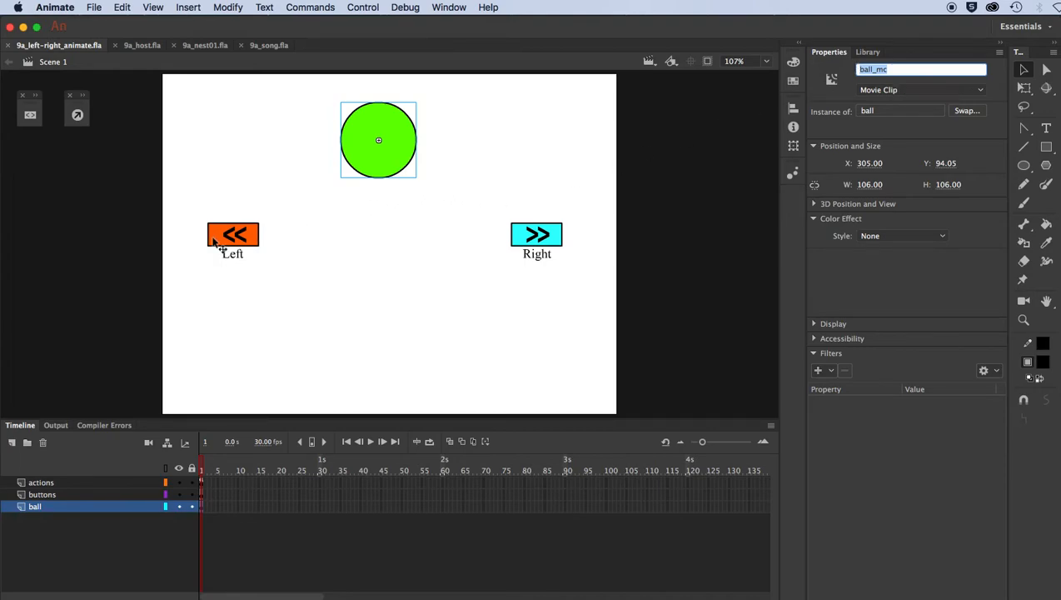
left_click(233, 233)
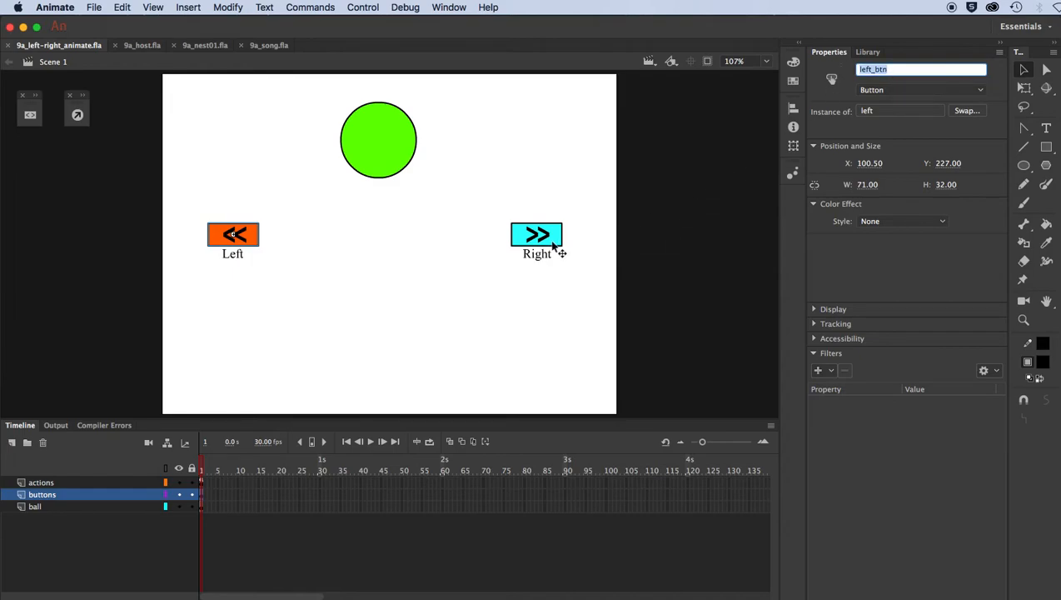
left_click(536, 233)
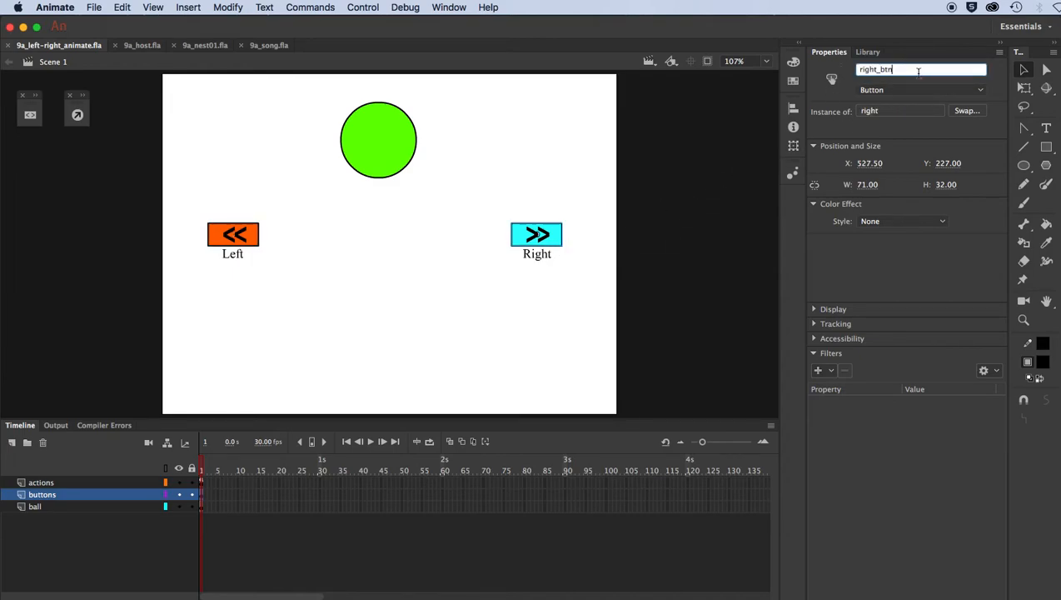
left_click(413, 298)
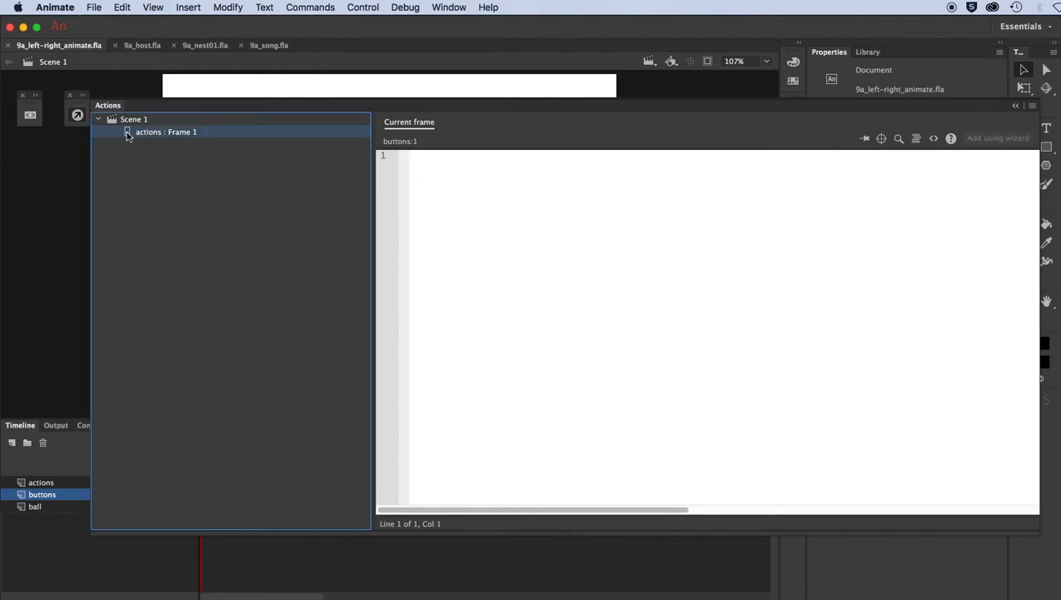
Show the actions frame script and delete the selected left_btn code block
left_click(167, 132)
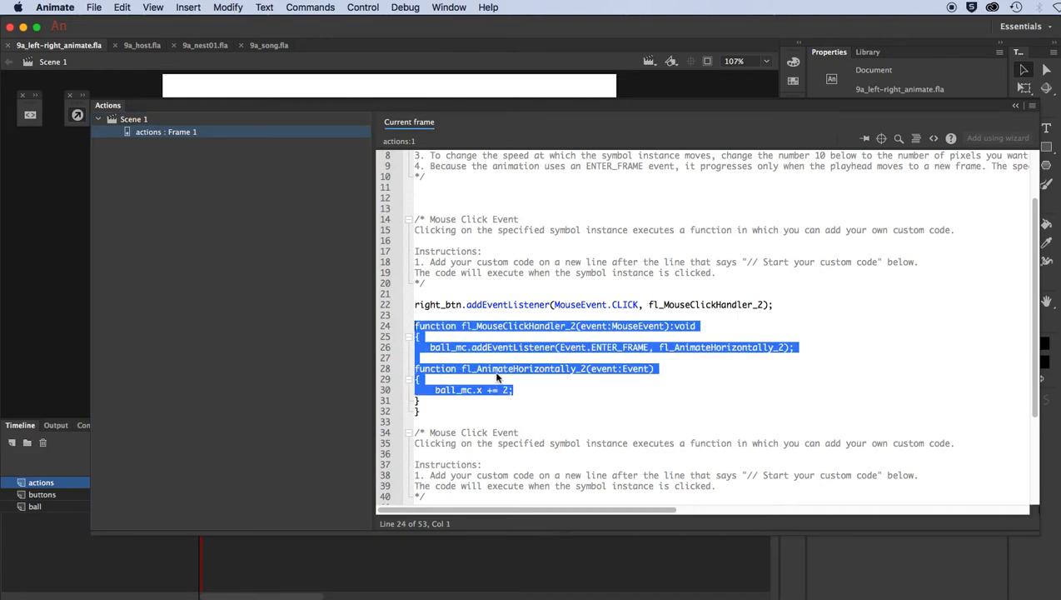
scroll("down", 3)
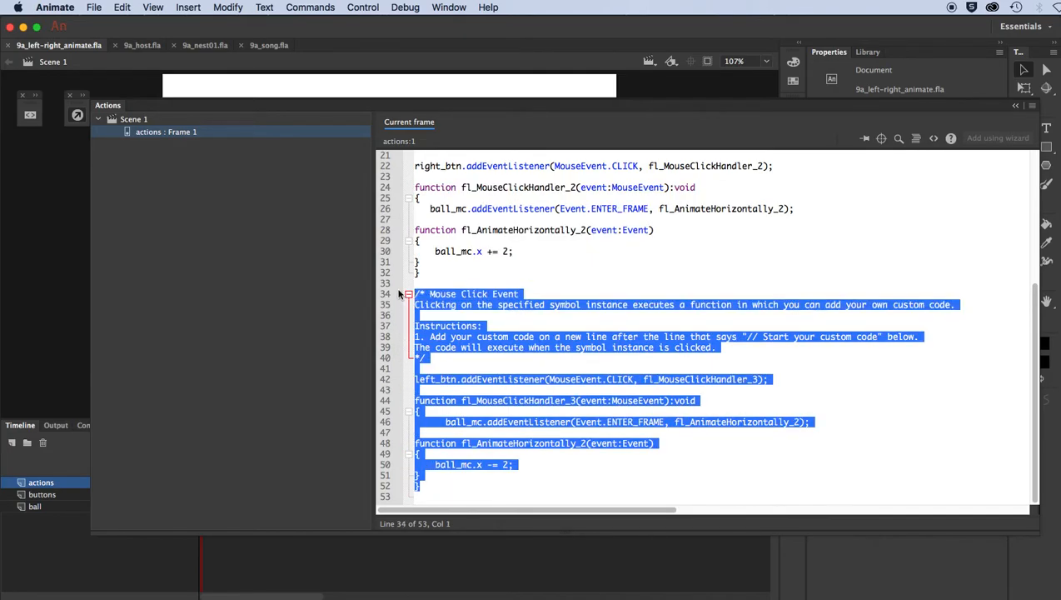
key("delete")
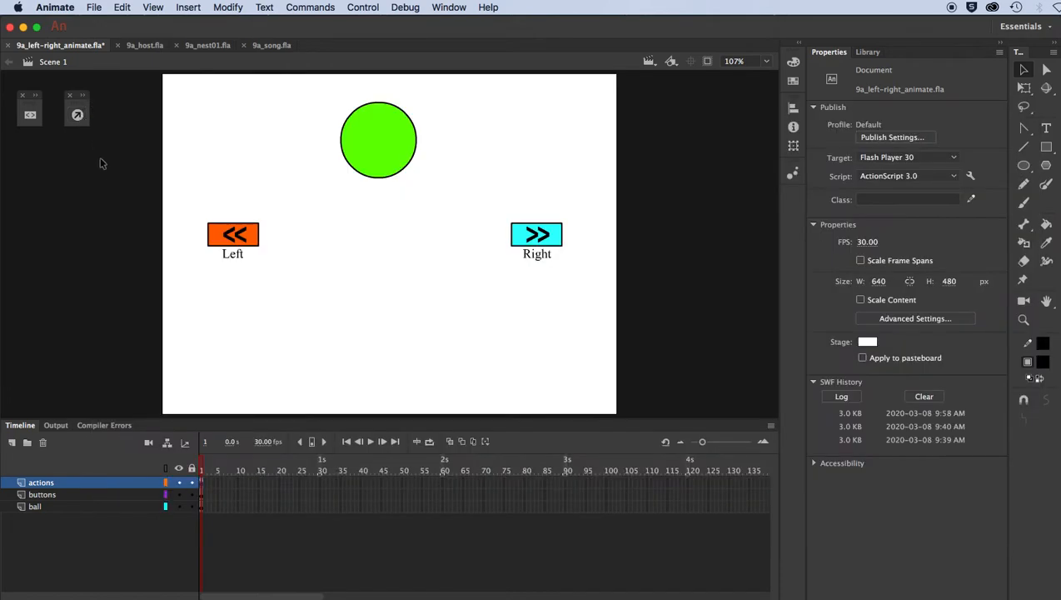
Add a Mouse Click Event snippet for left_btn from Code Snippets > Event Handlers
left_click(233, 233)
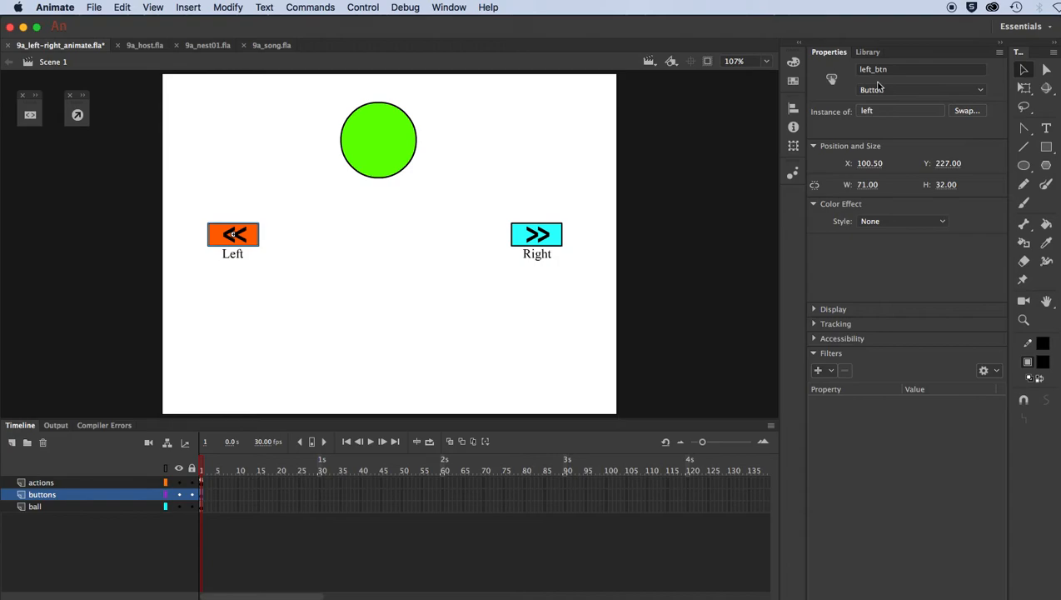
left_click(30, 115)
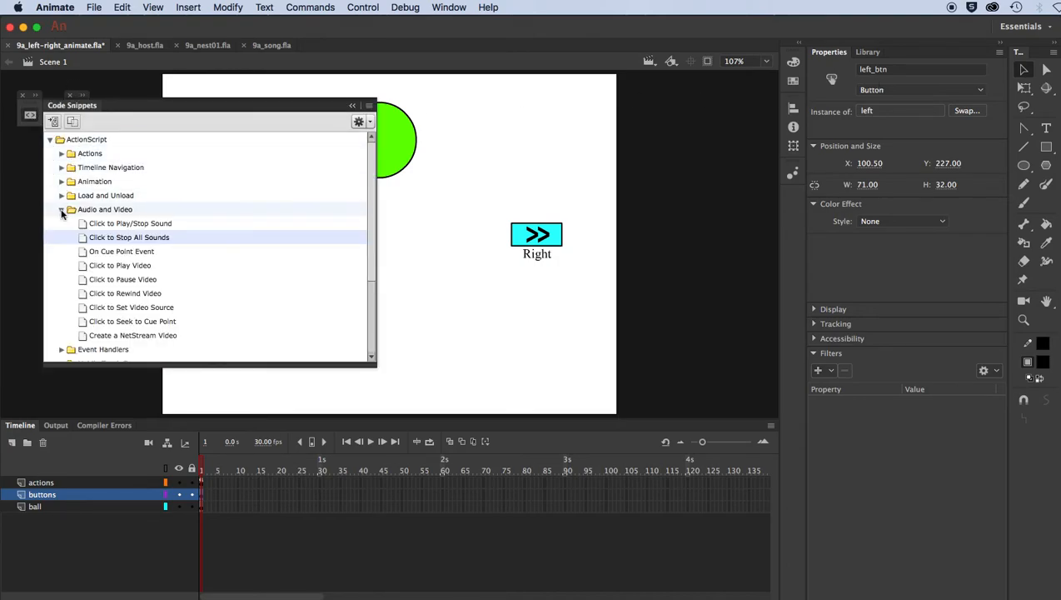
left_click(62, 209)
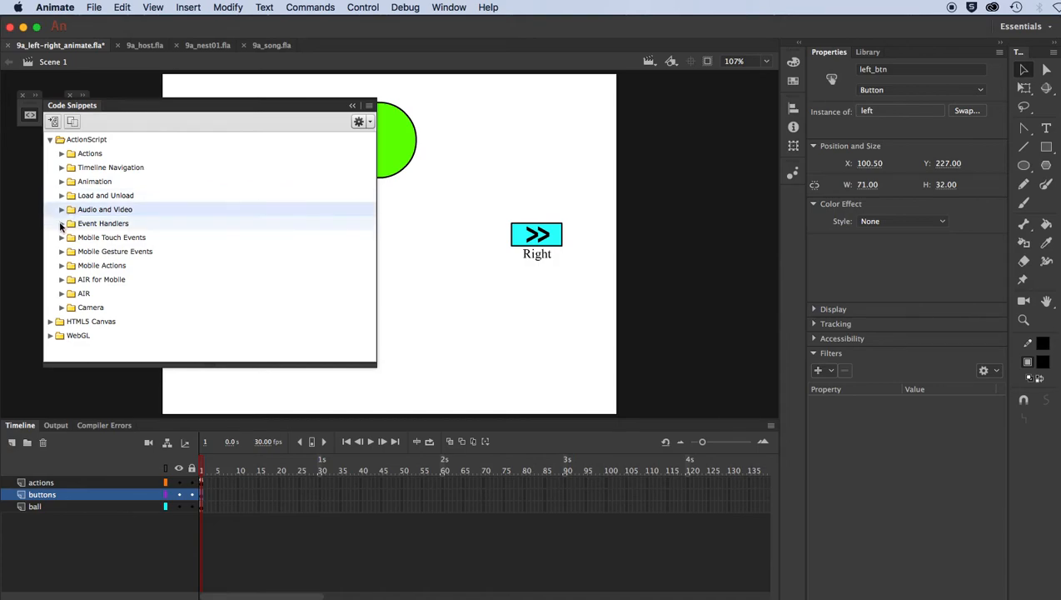
left_click(61, 223)
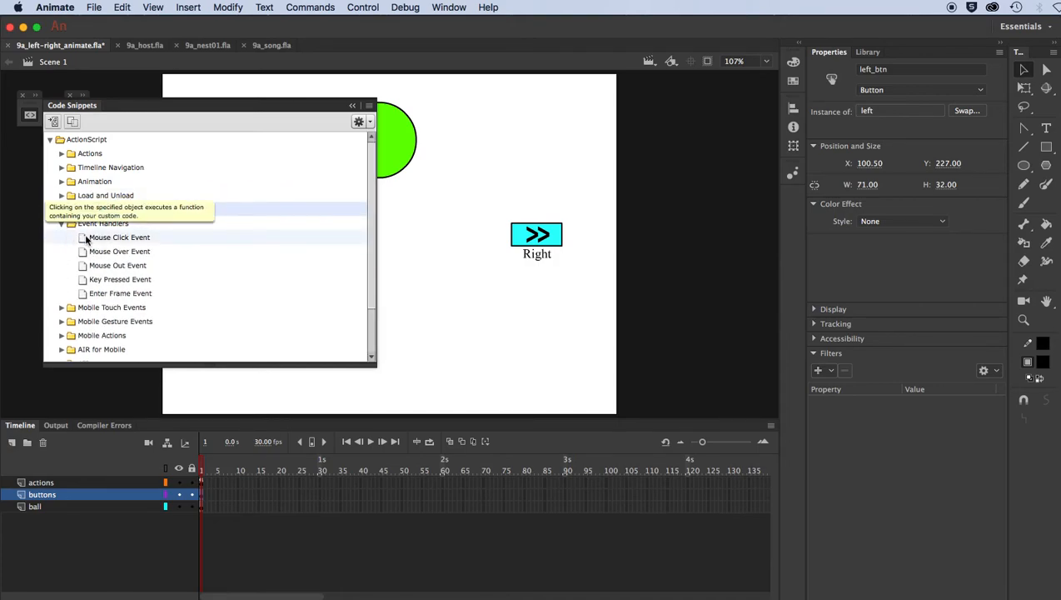
double_click(118, 236)
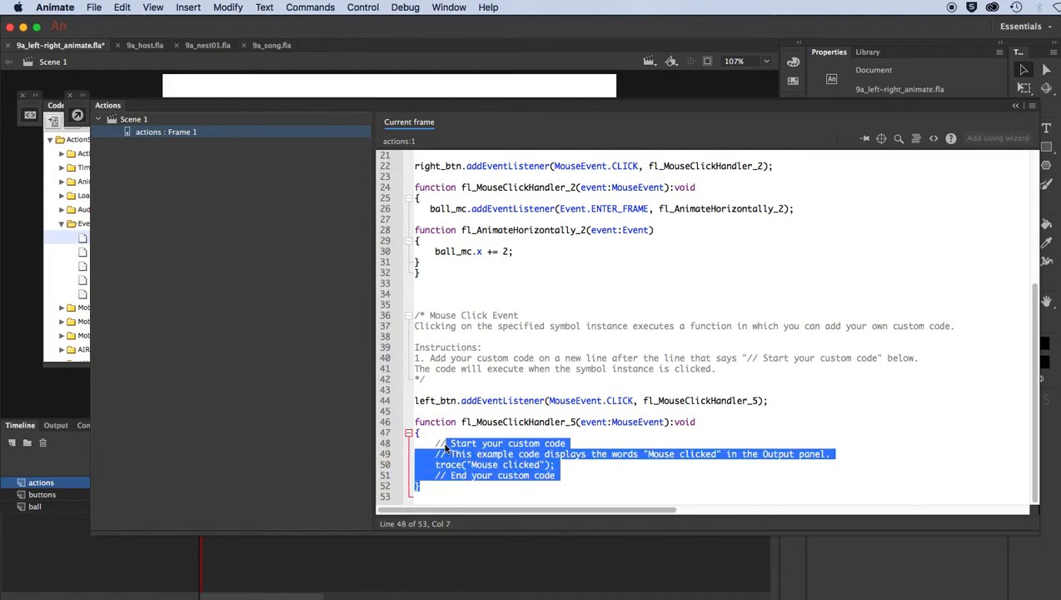
left_click(456, 368)
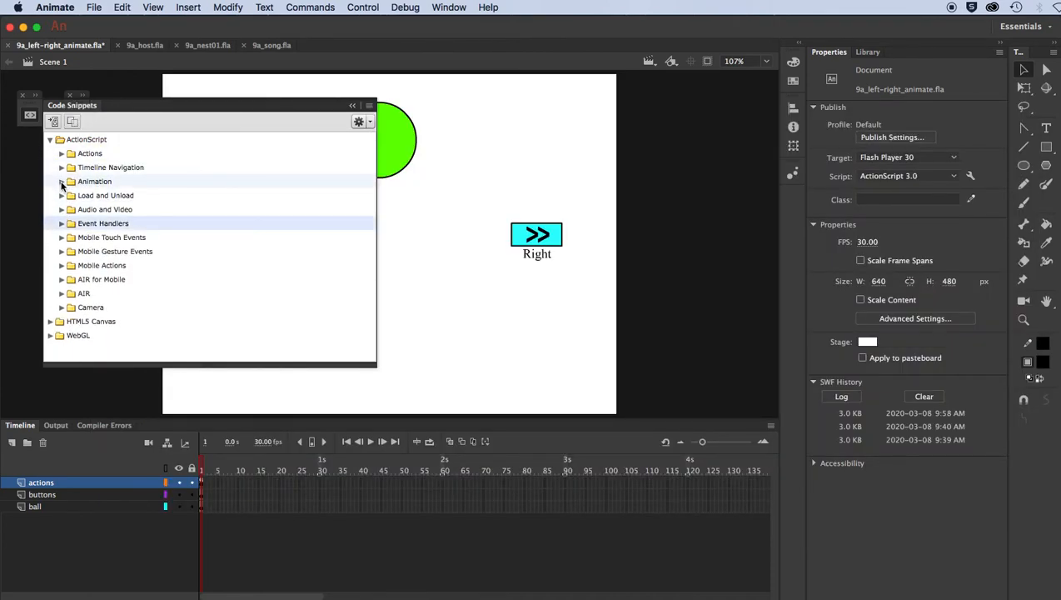
left_click(61, 180)
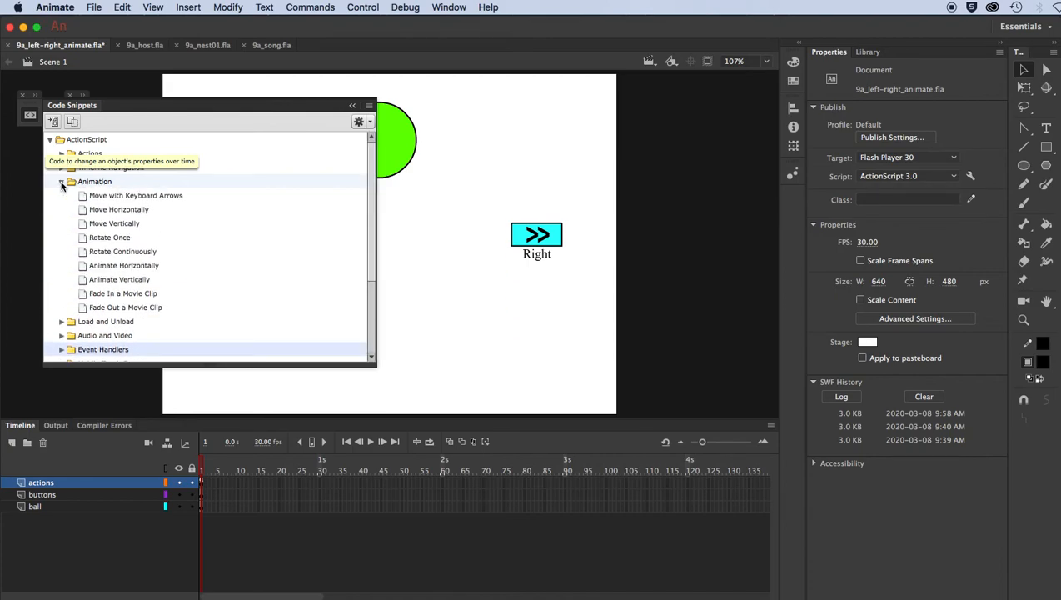
Insert an Animate Horizontally snippet for ball_mc moving it 10 pixels per frame
left_click(396, 140)
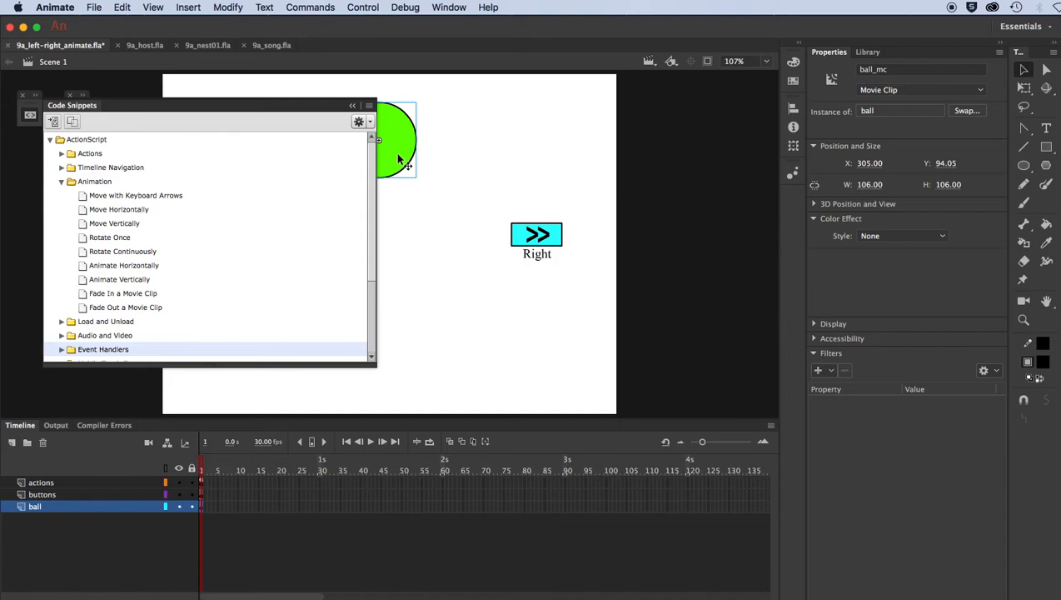
mouse_move(404, 170)
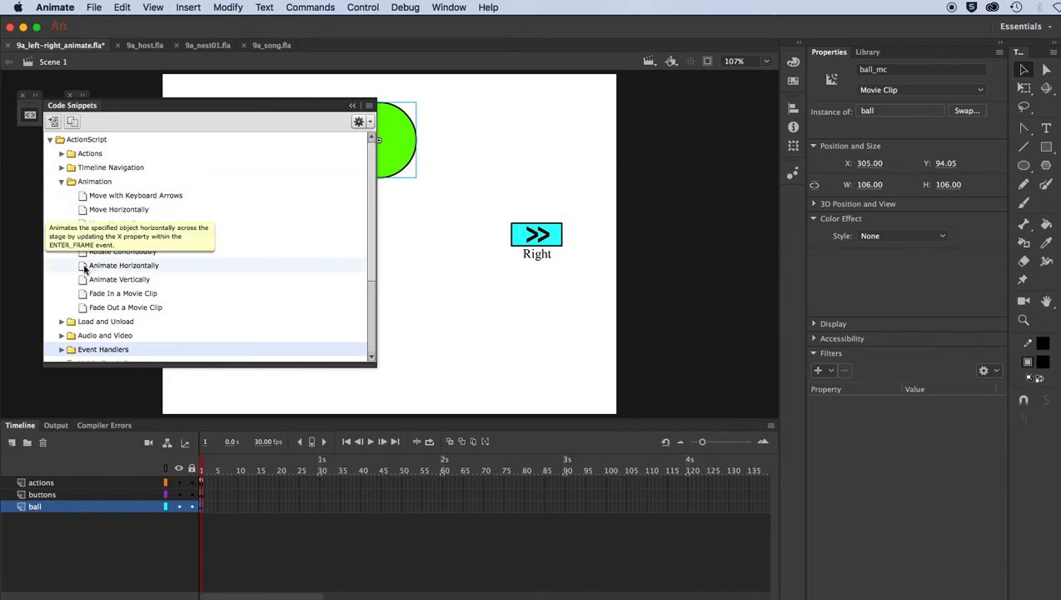
double_click(124, 265)
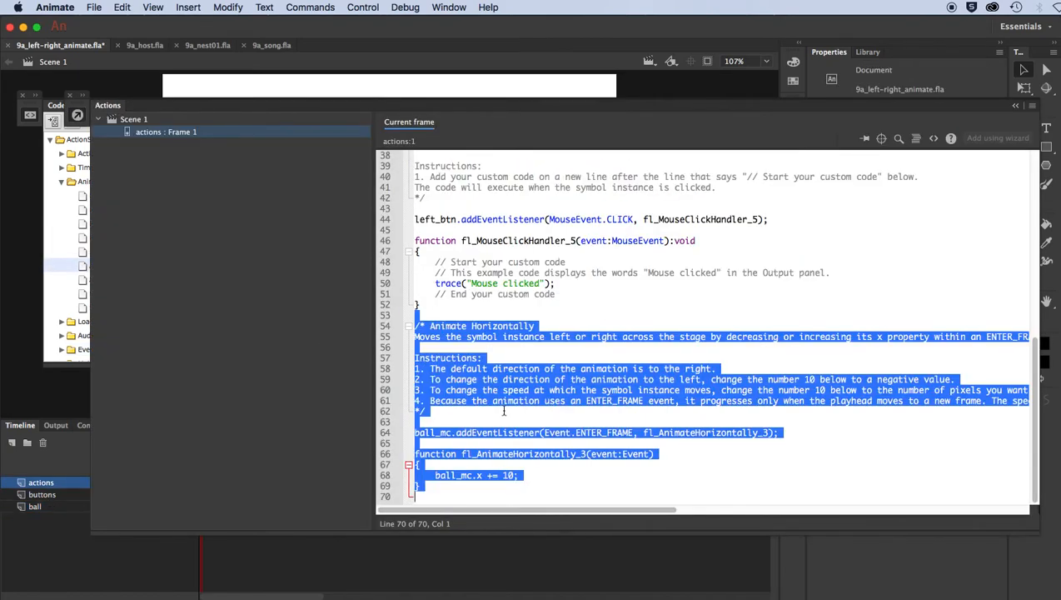
Change the ball's horizontal step value from 10 to 2 in the animation function
left_click(503, 409)
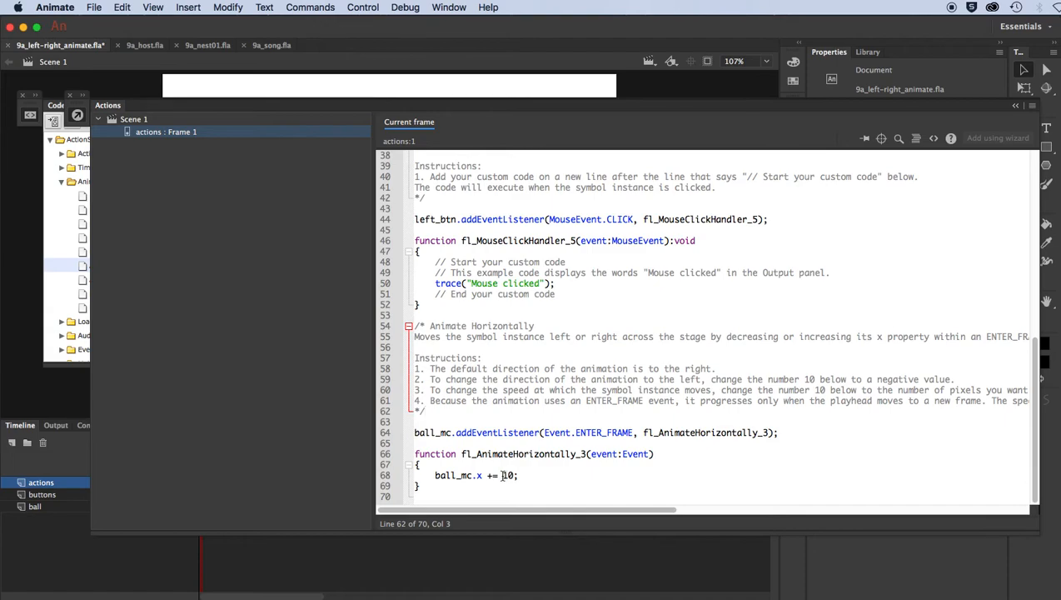
double_click(506, 475)
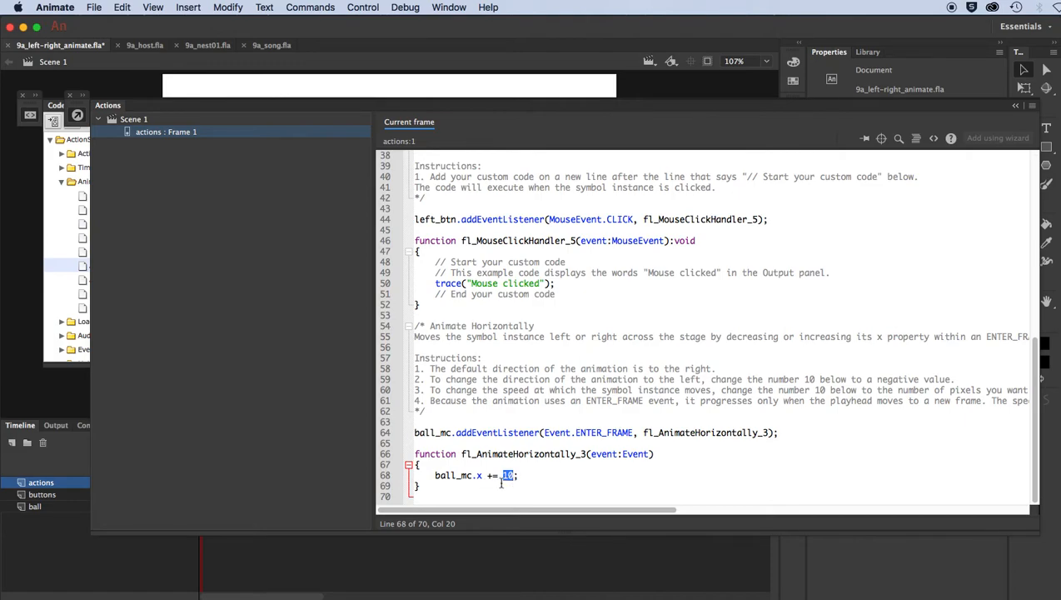
type("2")
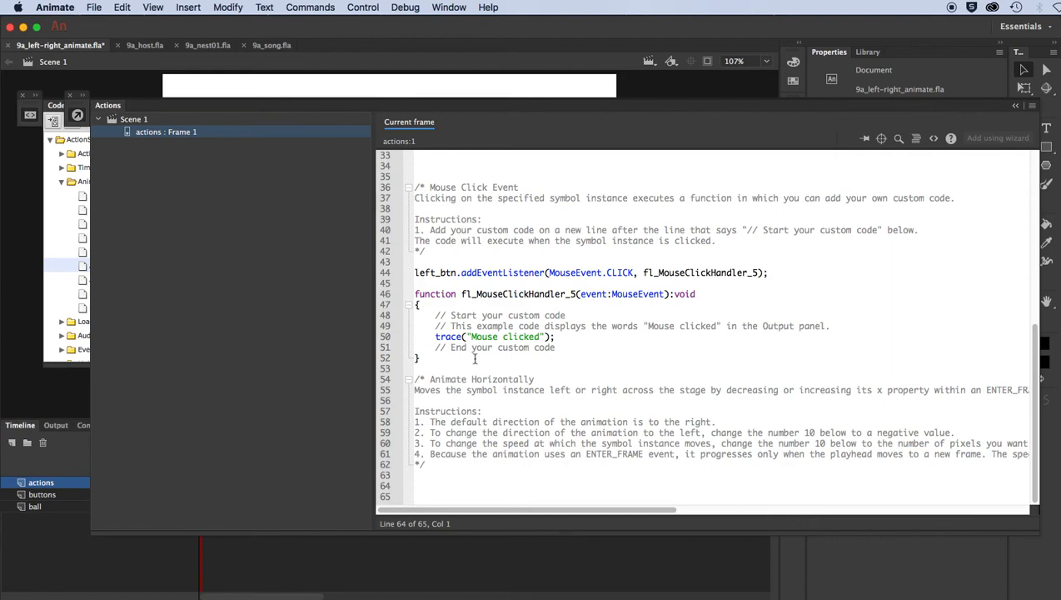
Move the ENTER_FRAME listener and 2-pixel step into left_btn's click handler and test the movie
left_click_drag(433, 315, 556, 348)
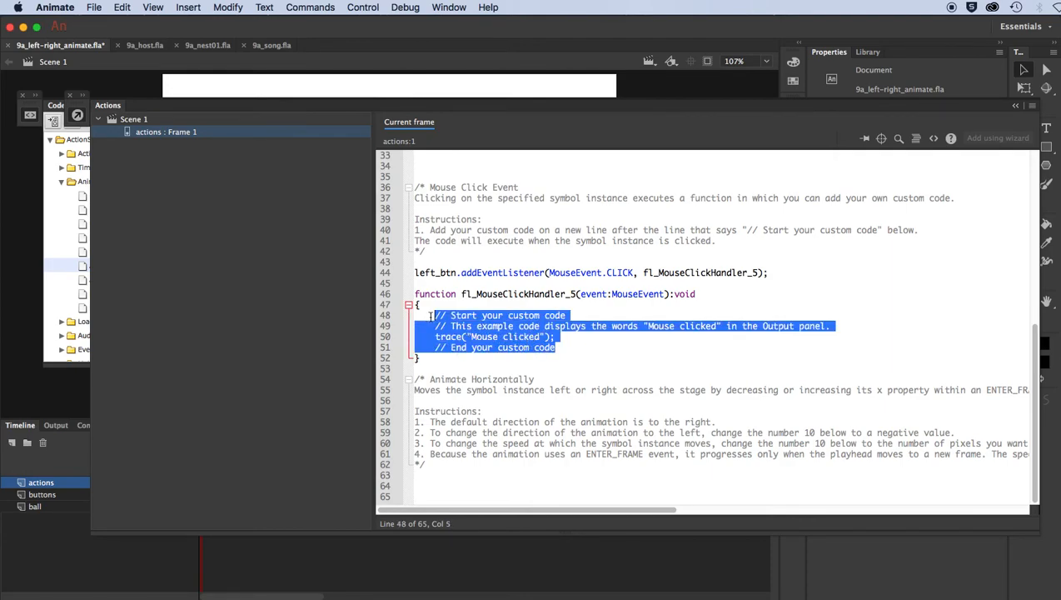
right_click(496, 325)
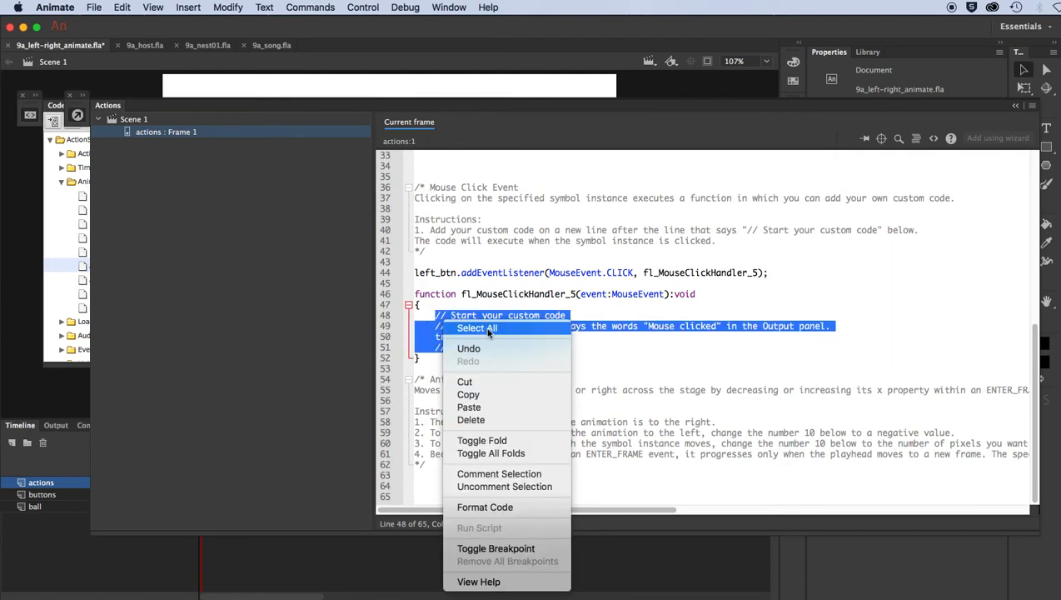
mouse_move(469, 406)
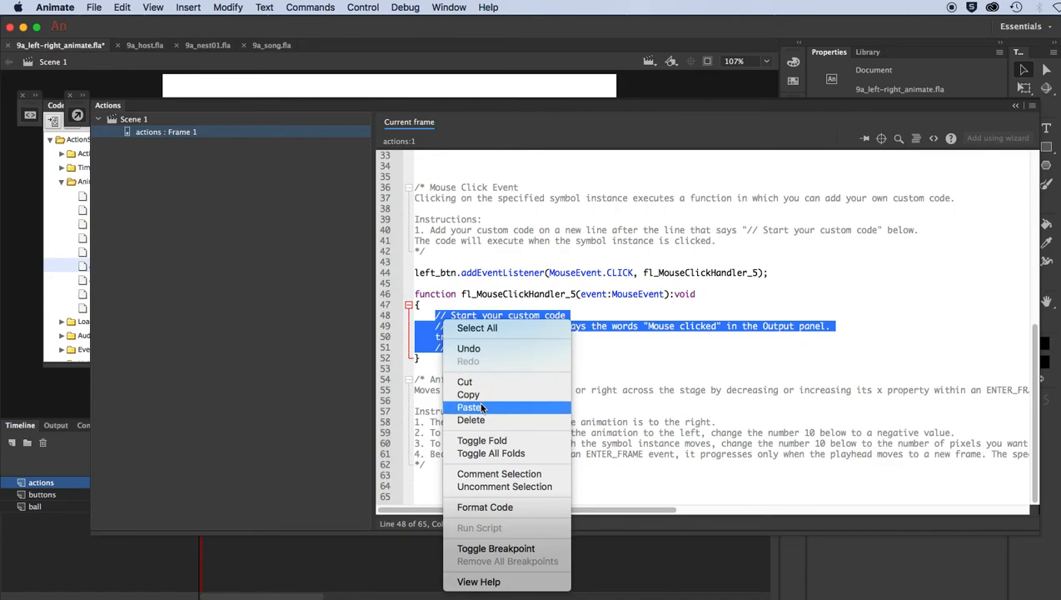
left_click(470, 406)
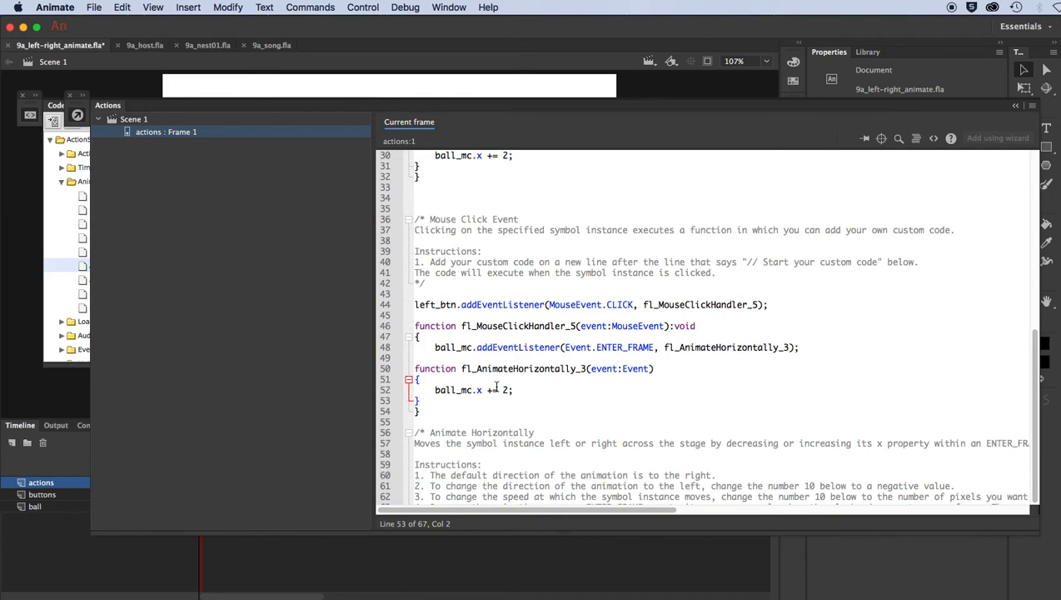
double_click(456, 389)
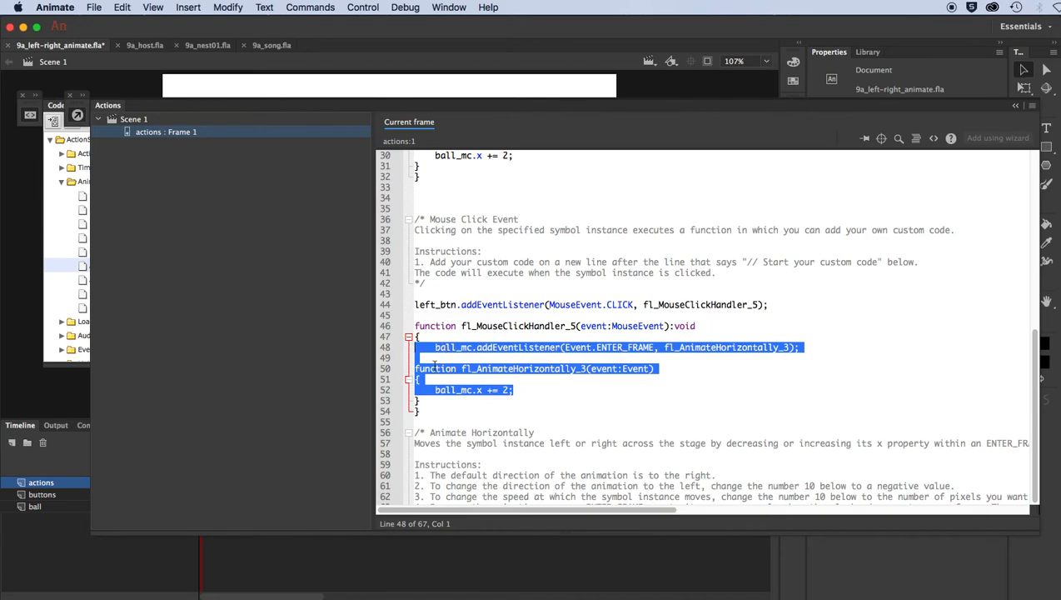
left_click(77, 115)
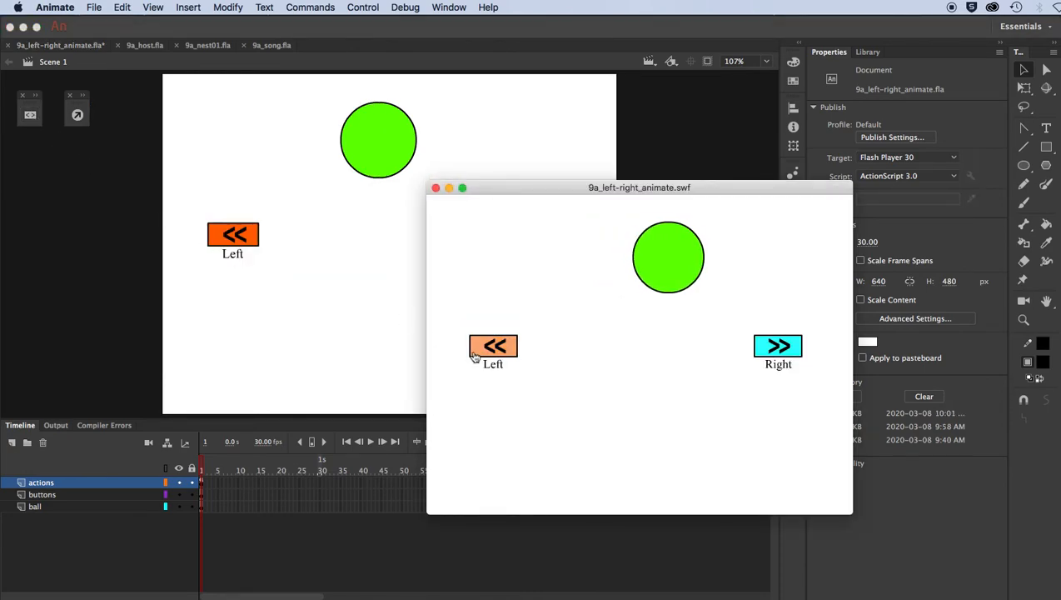
Change ball_mc.x += 2 to -= 2 so Left moves the ball leftward, then try Left and Right in the preview
left_click(435, 186)
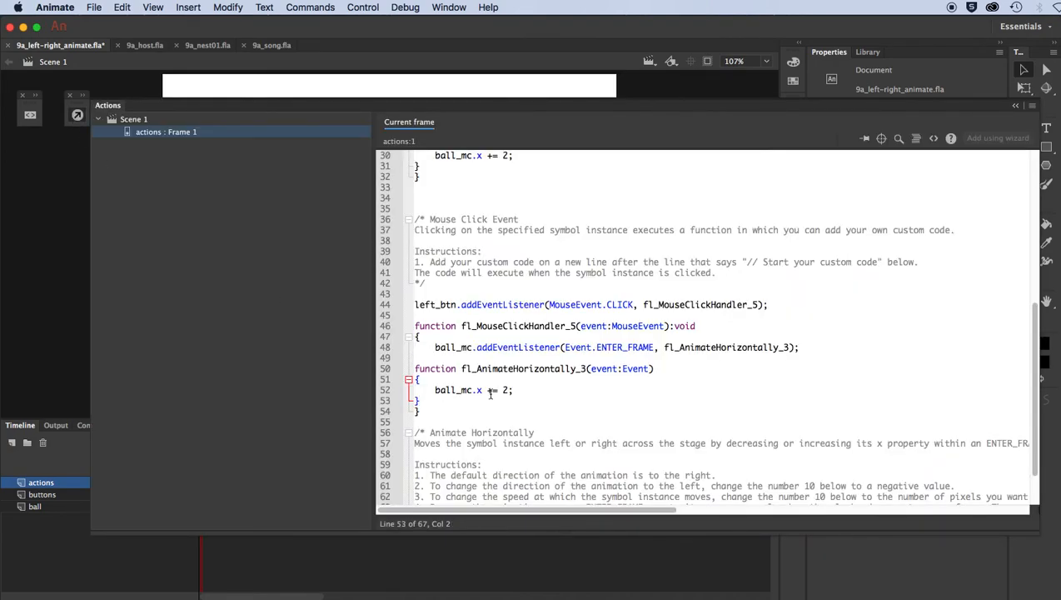
left_click(492, 390)
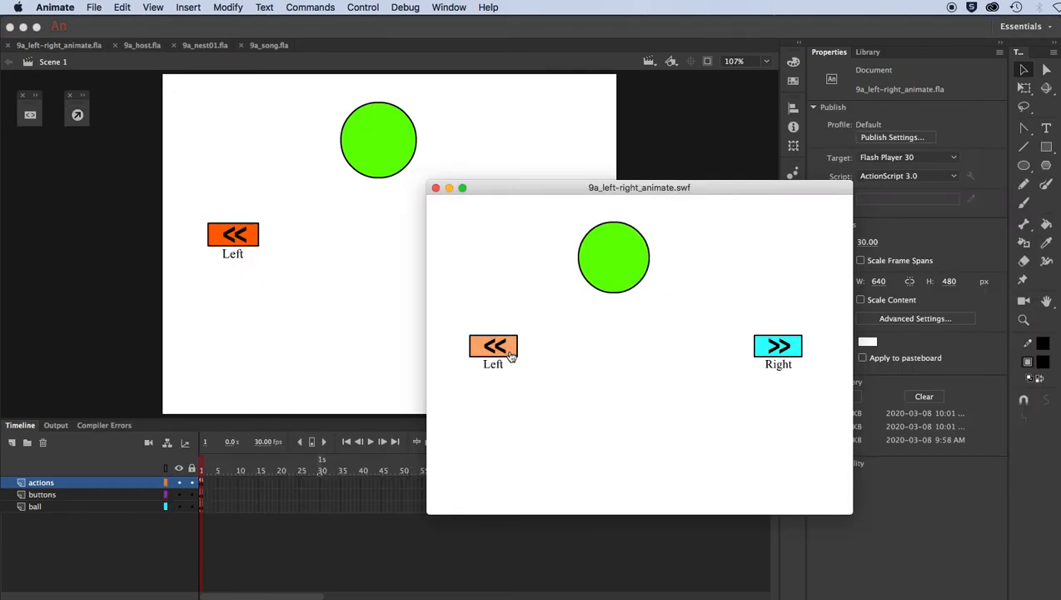
left_click(493, 345)
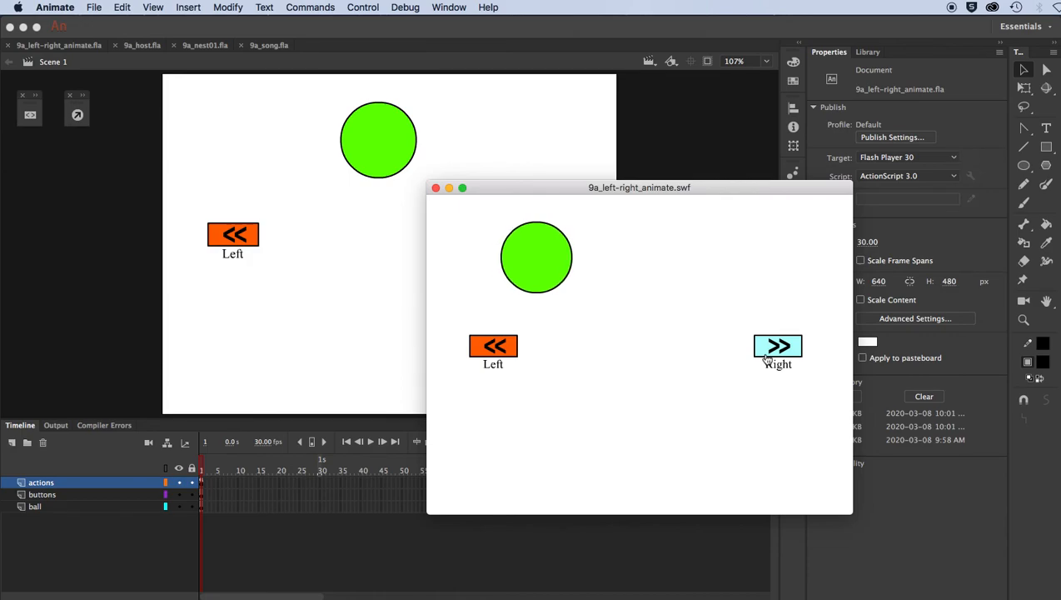
left_click(437, 186)
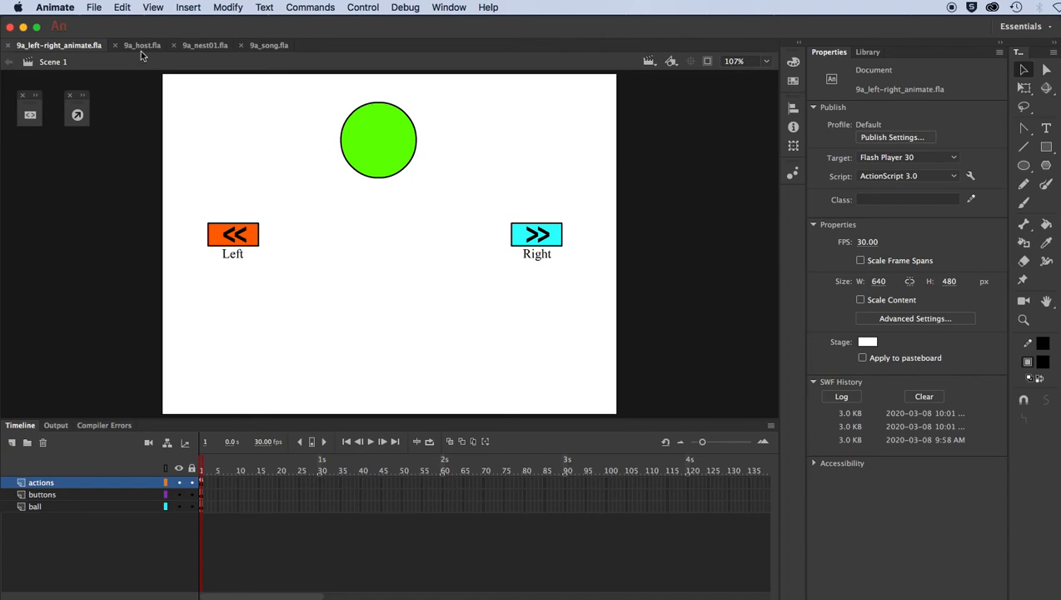
Inspect the 9a_song file's streamed MP3 sound settings and scrub to watch the fill bar grow
left_click(205, 45)
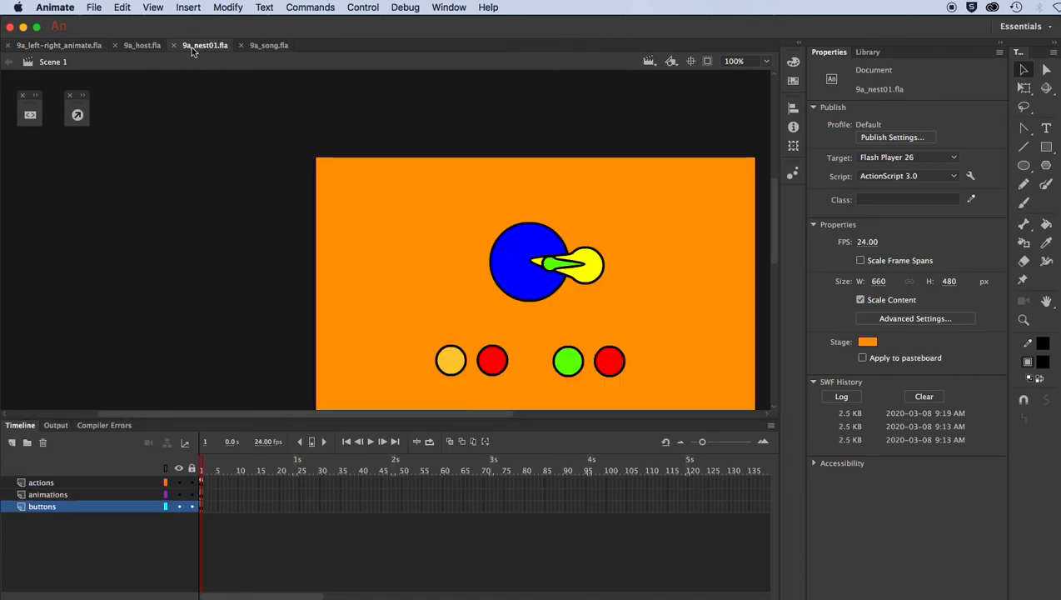
mouse_move(283, 140)
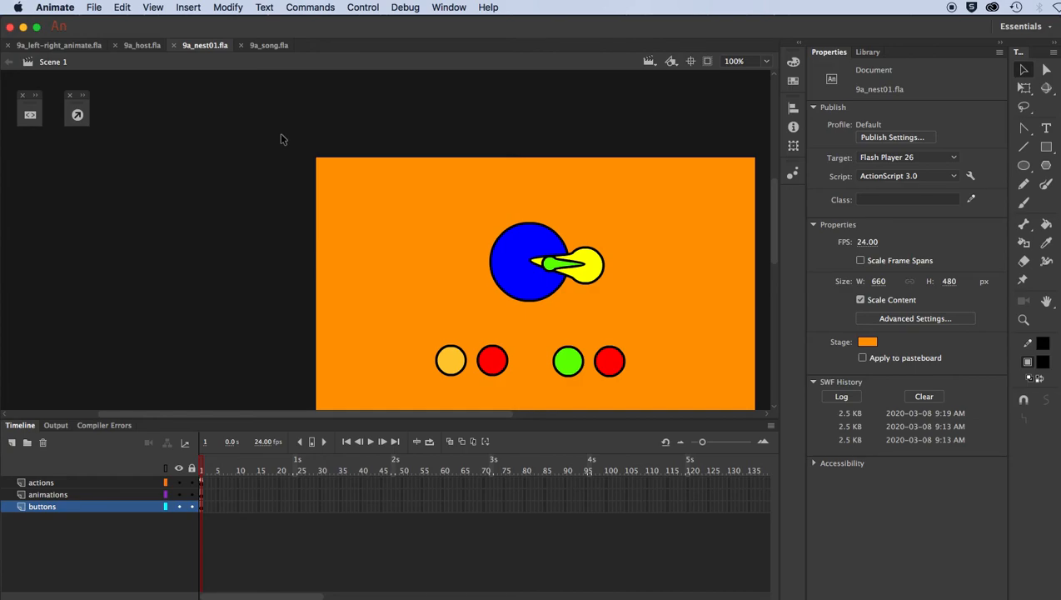
left_click(268, 45)
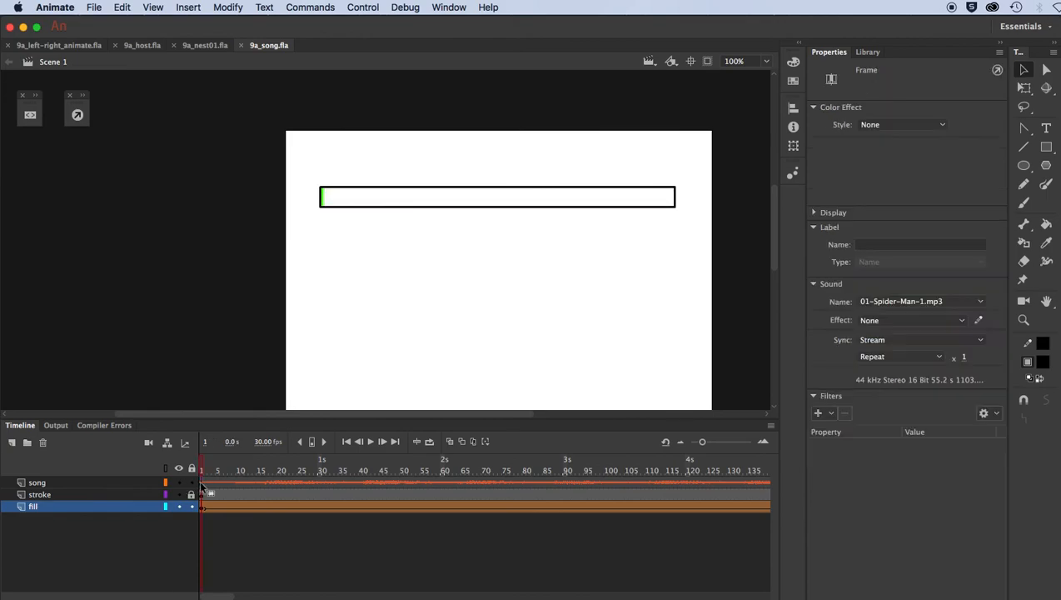
left_click(36, 483)
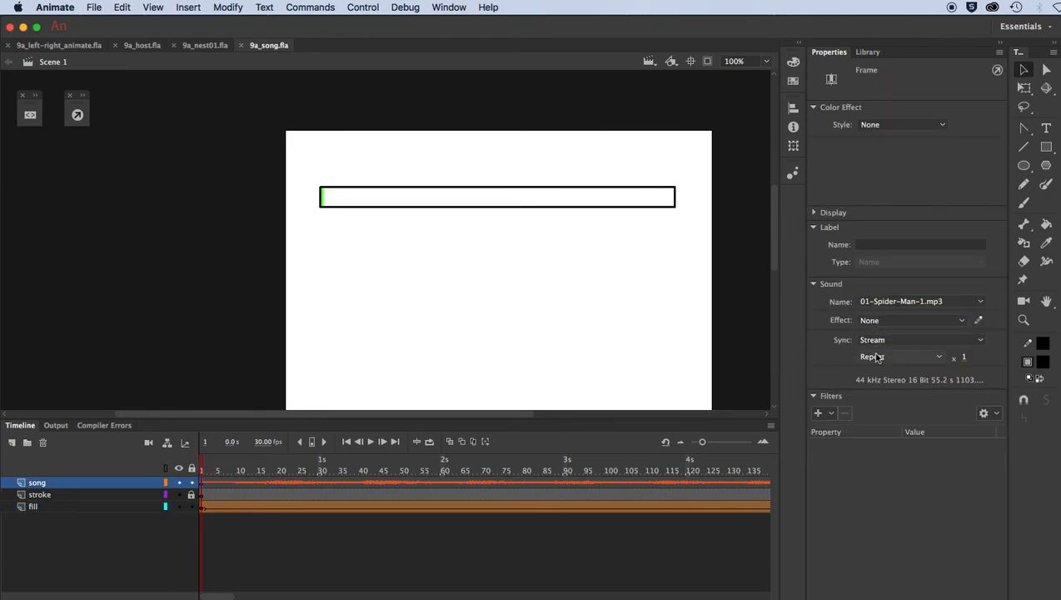
mouse_move(875, 348)
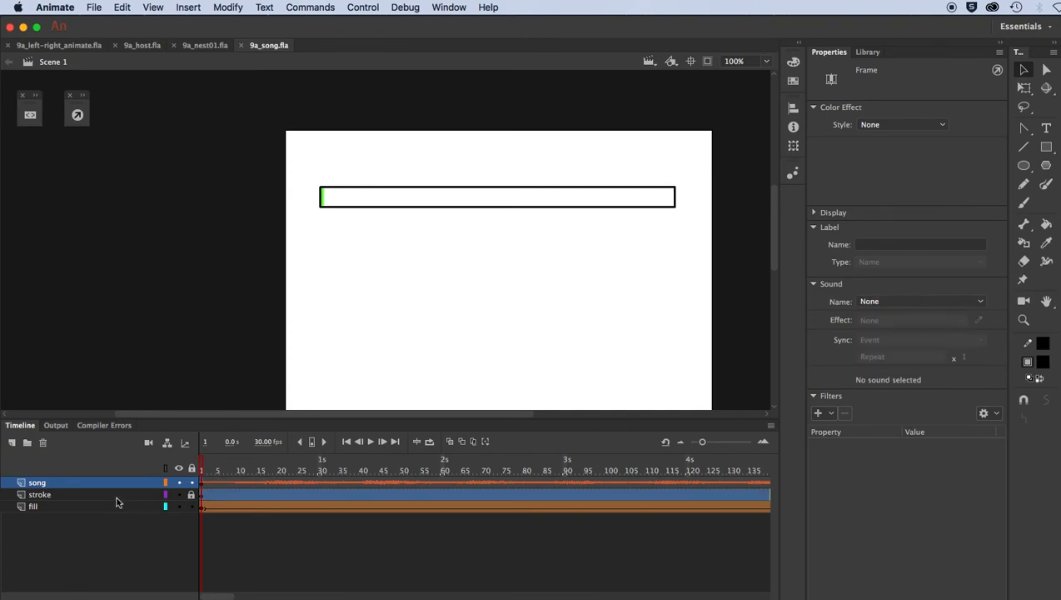
left_click(34, 506)
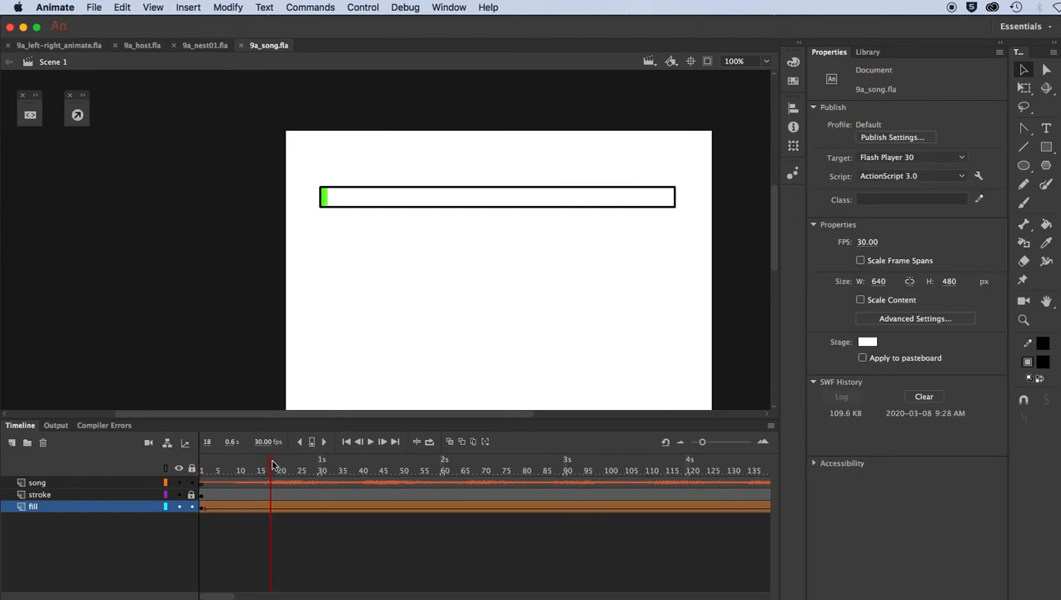
left_click(340, 467)
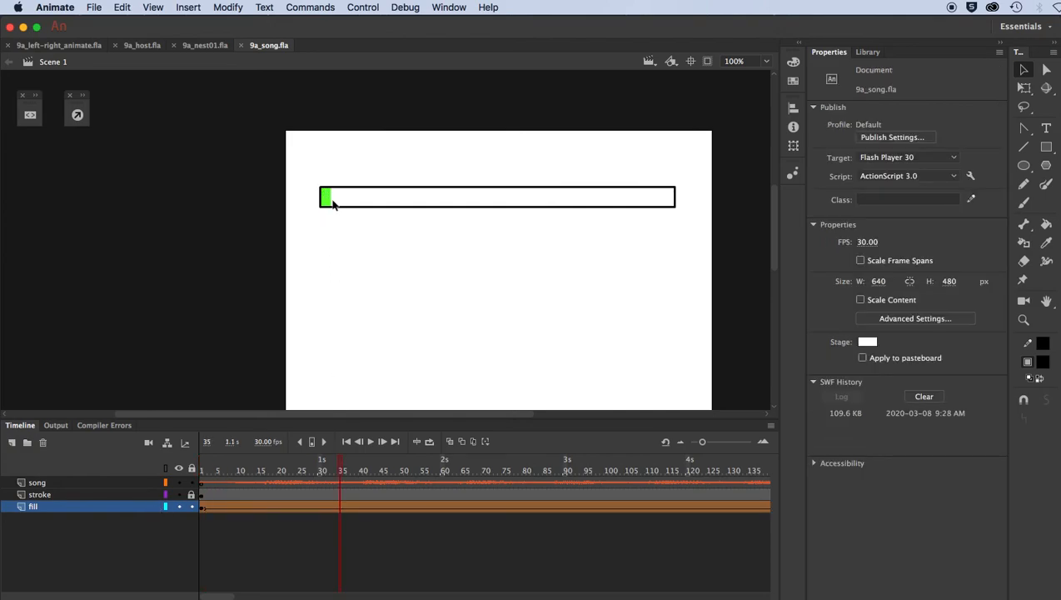
mouse_move(205, 45)
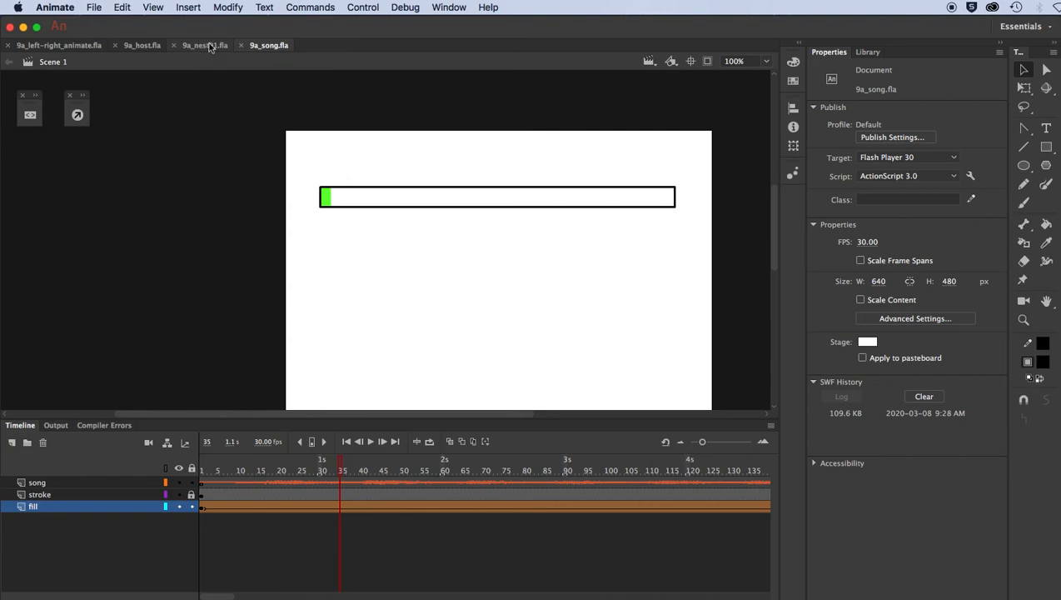
Return to the 9a_nest01 file and select one of the round buttons on stage
left_click(203, 45)
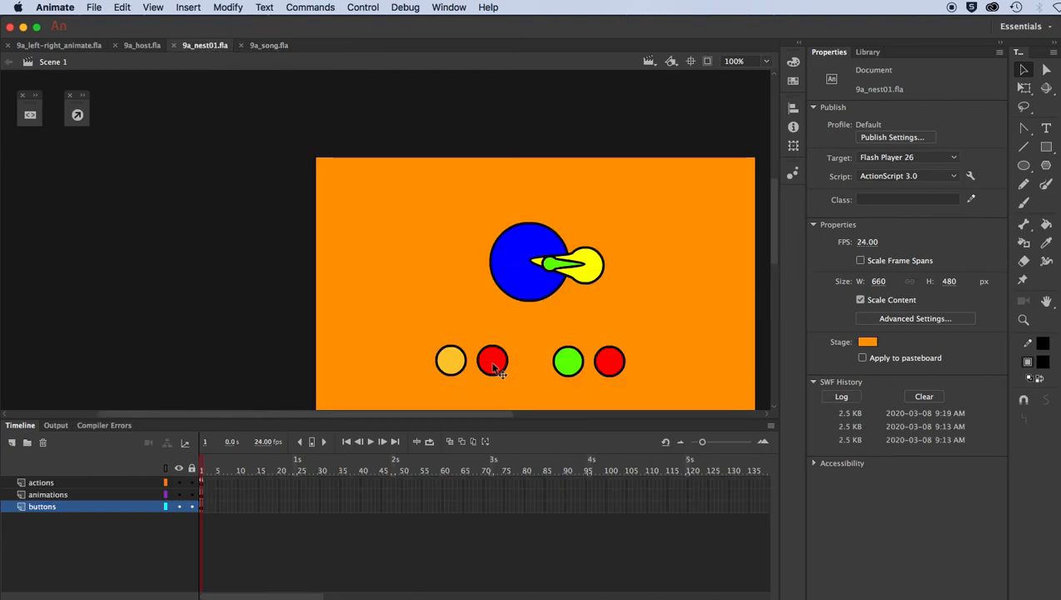
left_click(449, 359)
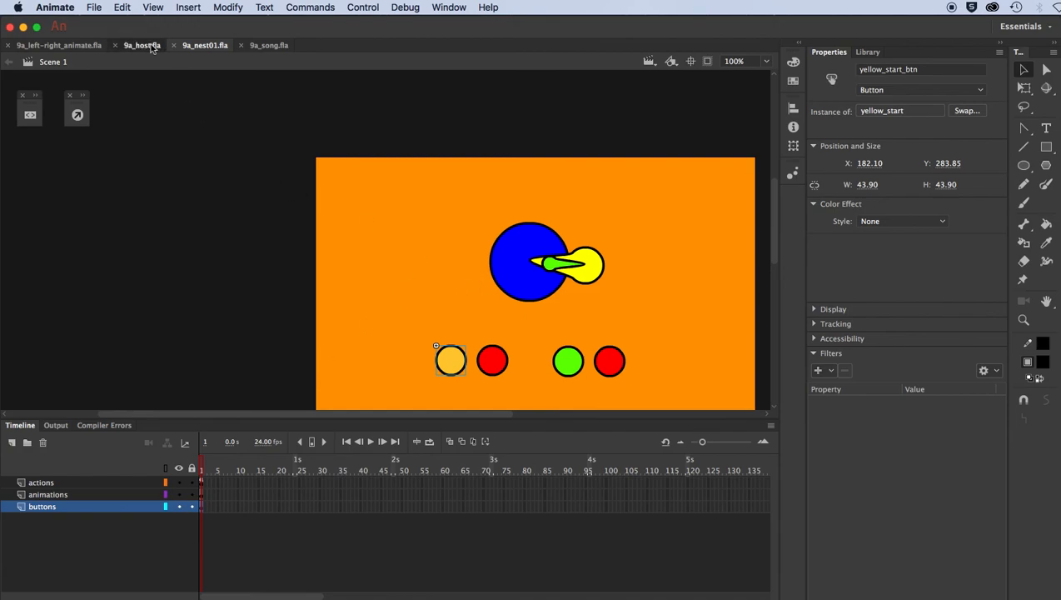
Test the 9a_host movie, loading Modules 1, 2 and 3 in turn, then clear the stage
left_click(143, 45)
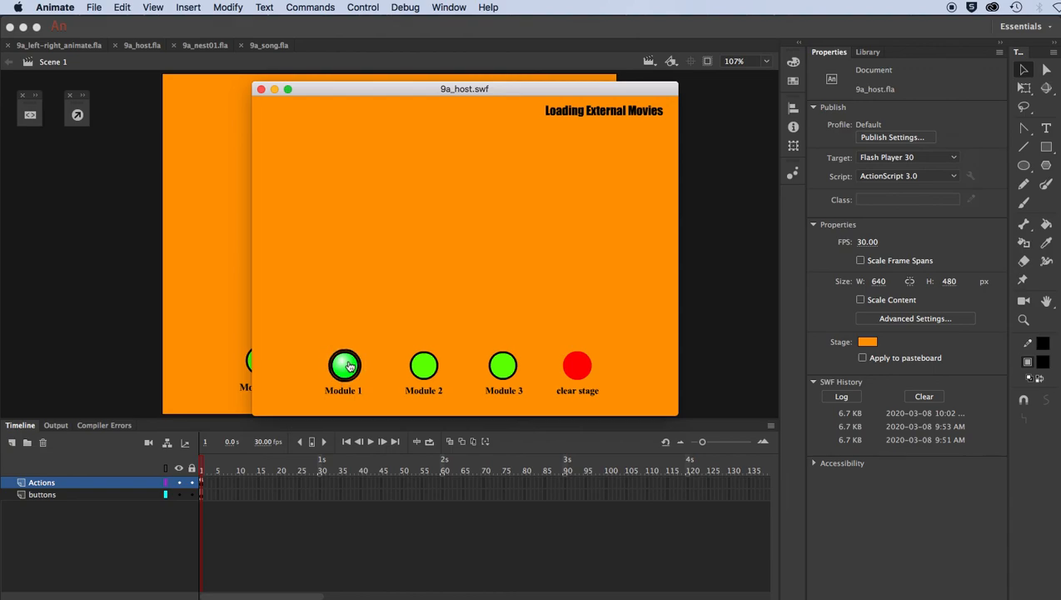
mouse_move(503, 367)
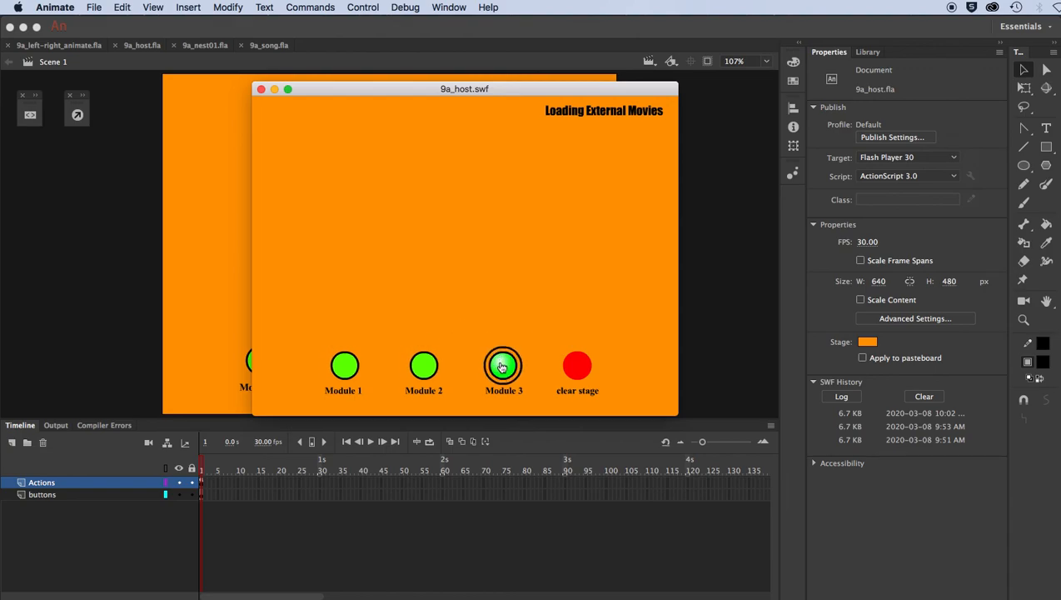
left_click(503, 364)
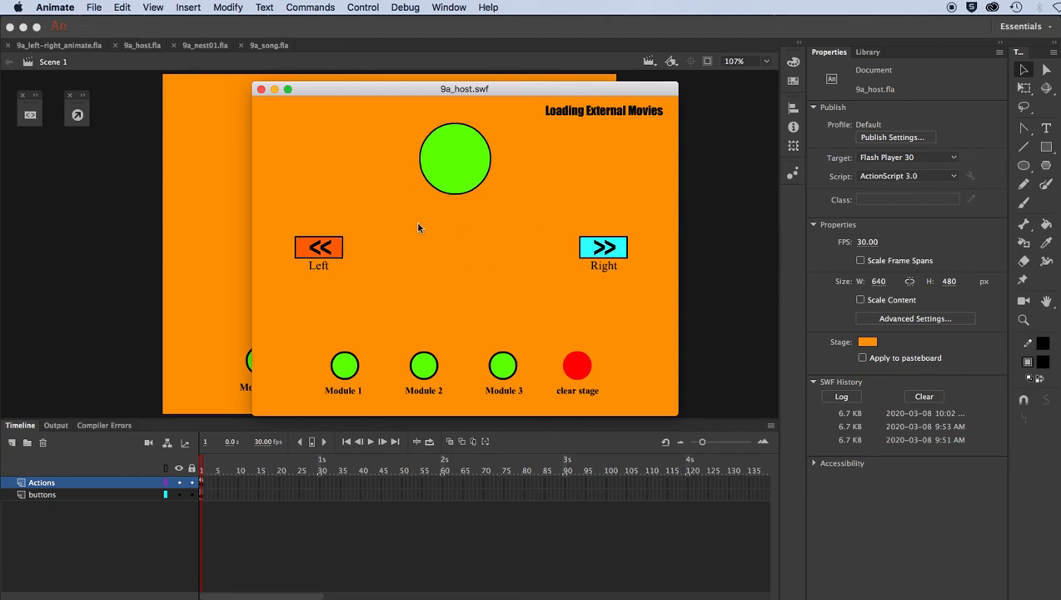
mouse_move(475, 233)
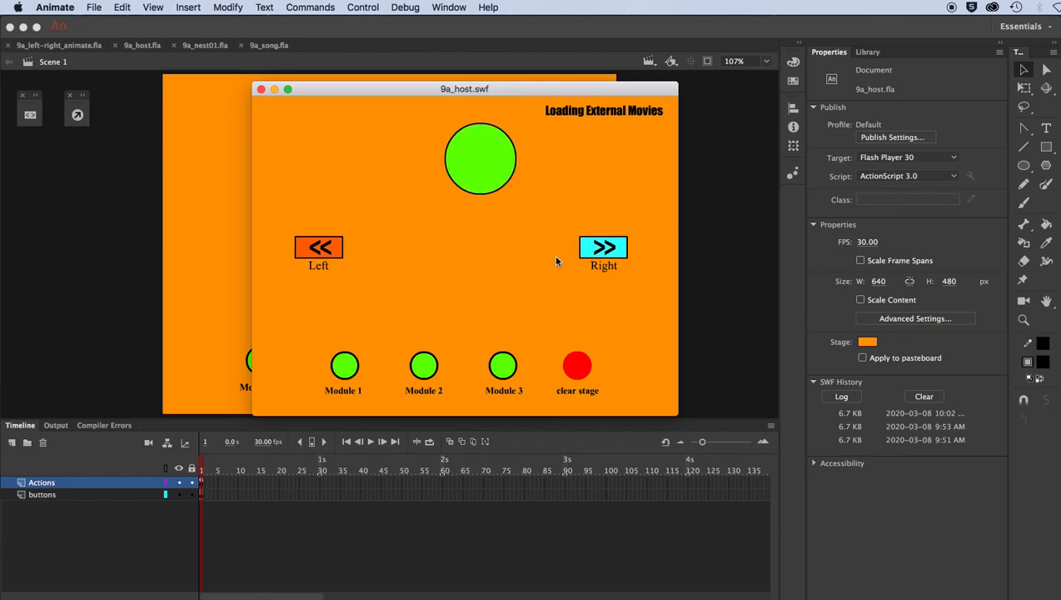
left_click(423, 365)
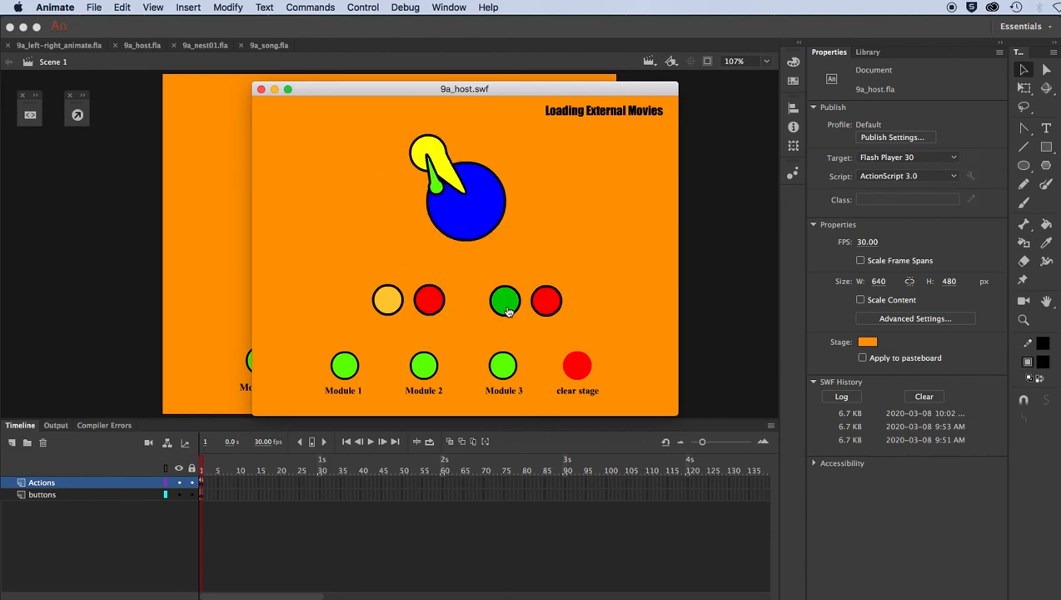
left_click(503, 367)
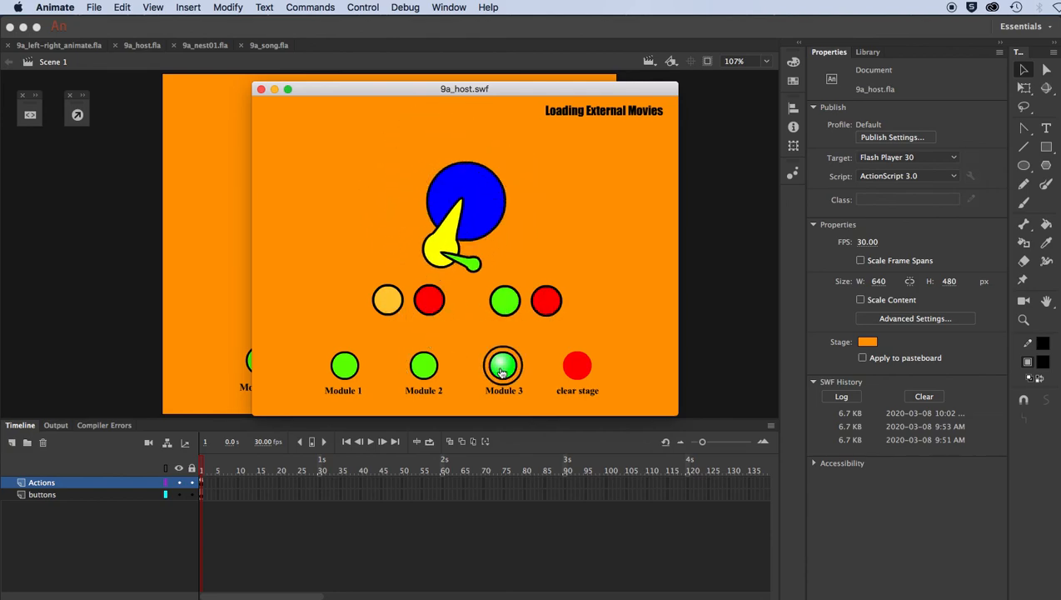
left_click(503, 366)
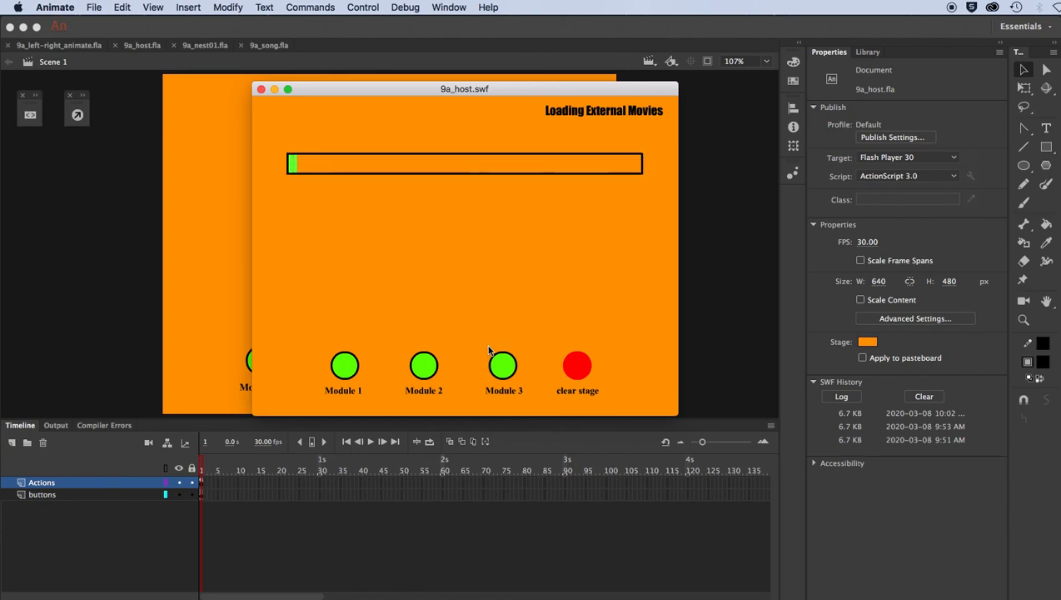
left_click(576, 366)
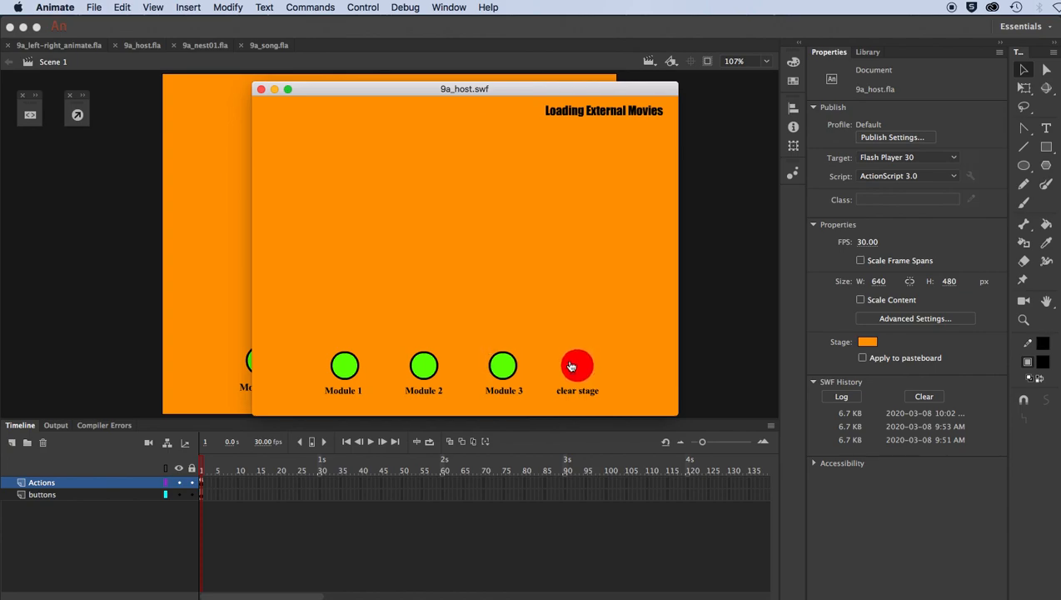